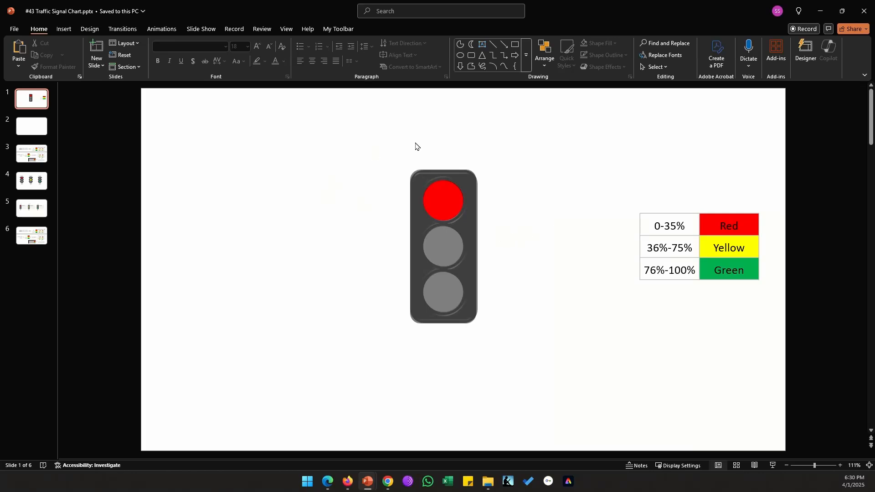
mouse_move(399, 162)
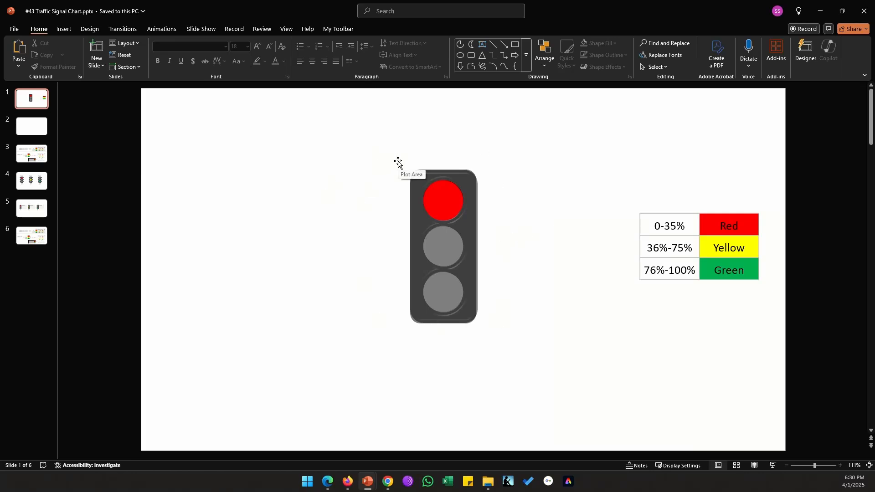
mouse_move(680, 231)
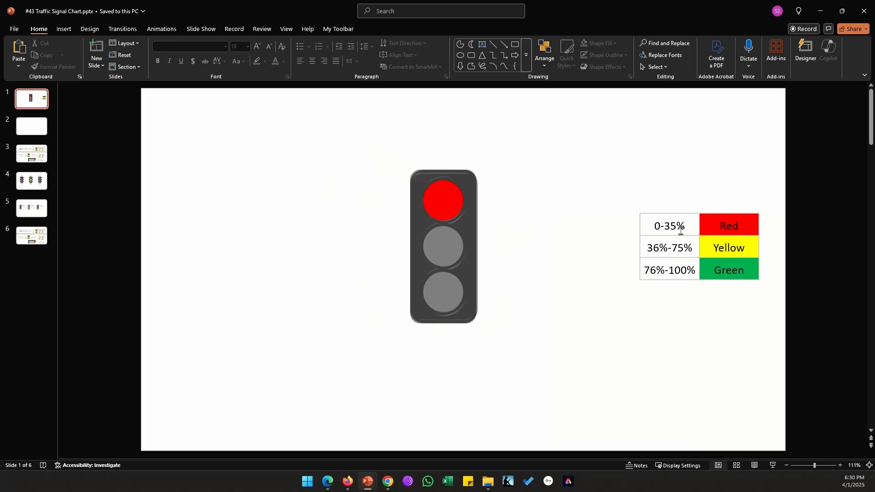
mouse_move(522, 232)
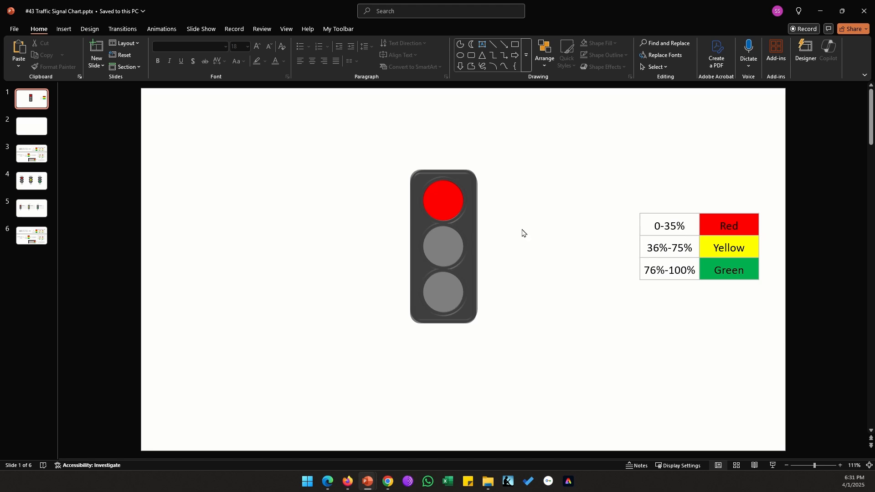
mouse_move(657, 225)
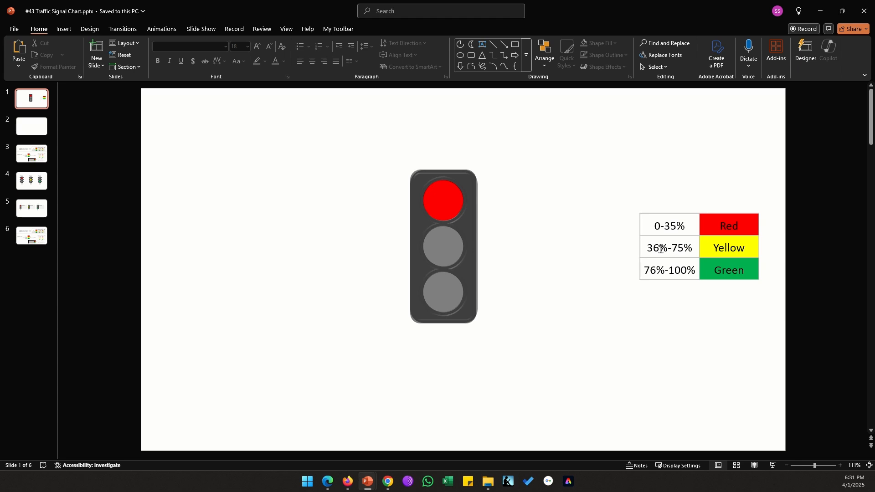
mouse_move(627, 255)
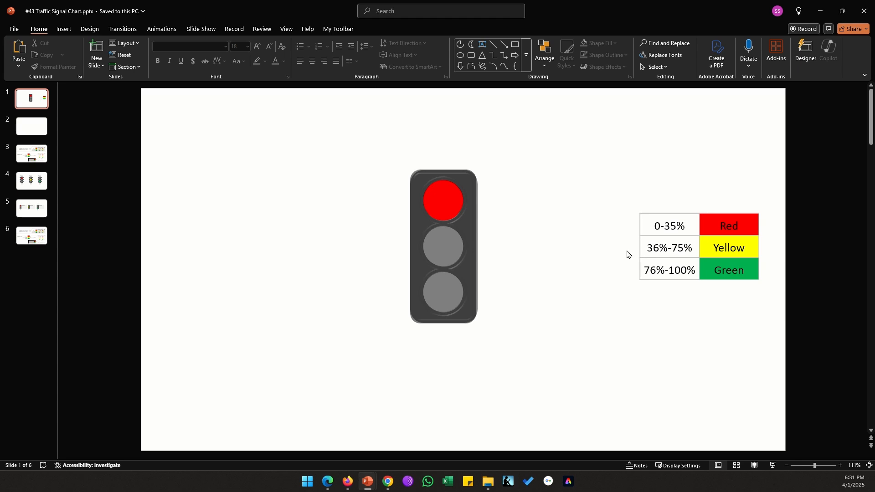
mouse_move(653, 276)
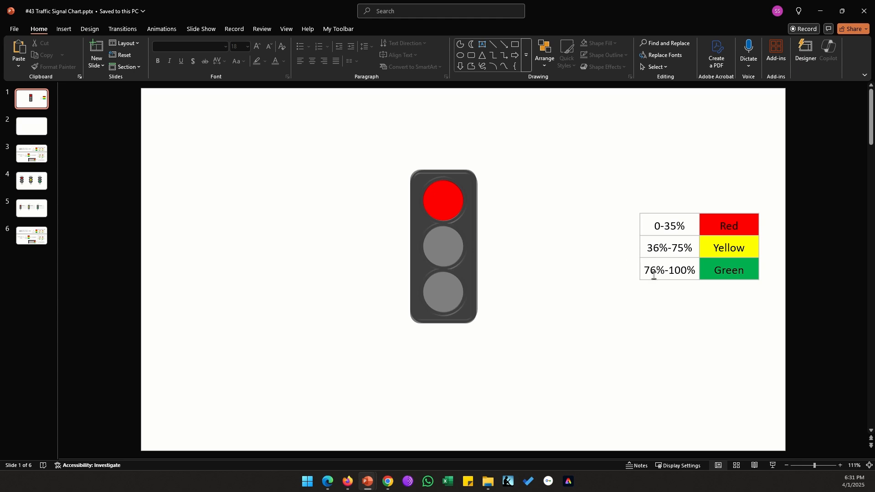
Edit the chart's data value to 36% for yellow, then 76% so the light turns green
click(443, 246)
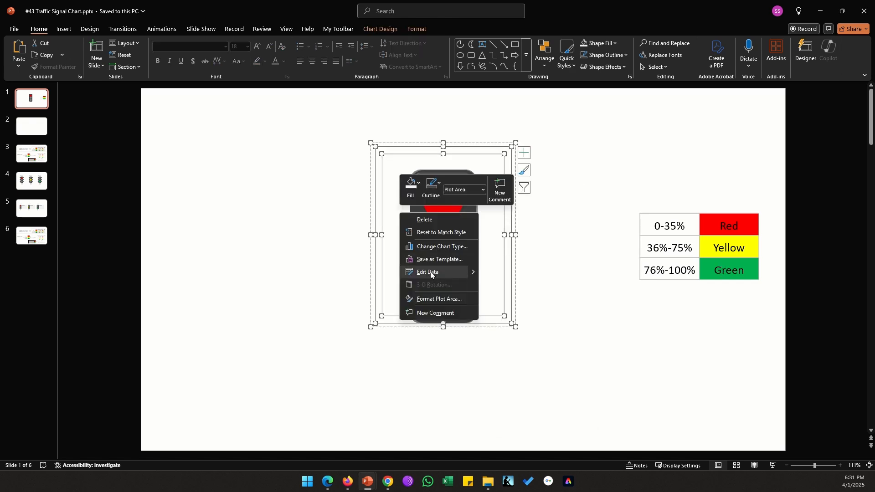
click(427, 272)
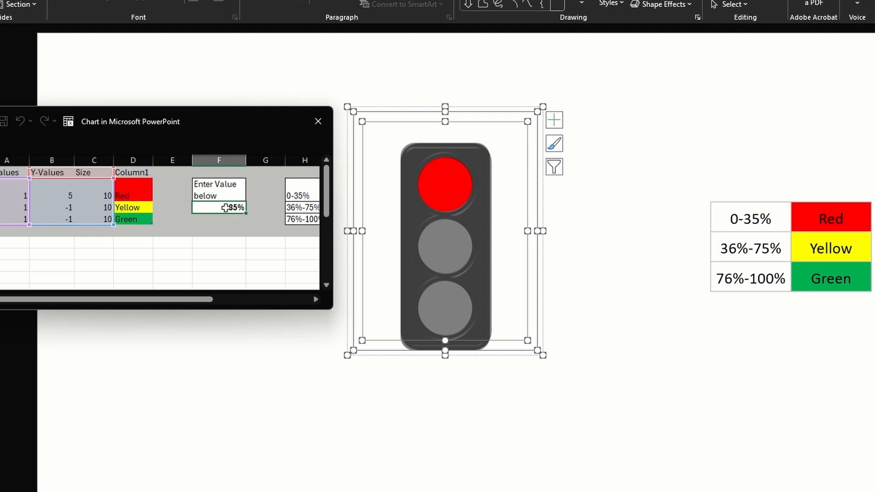
text(36%)
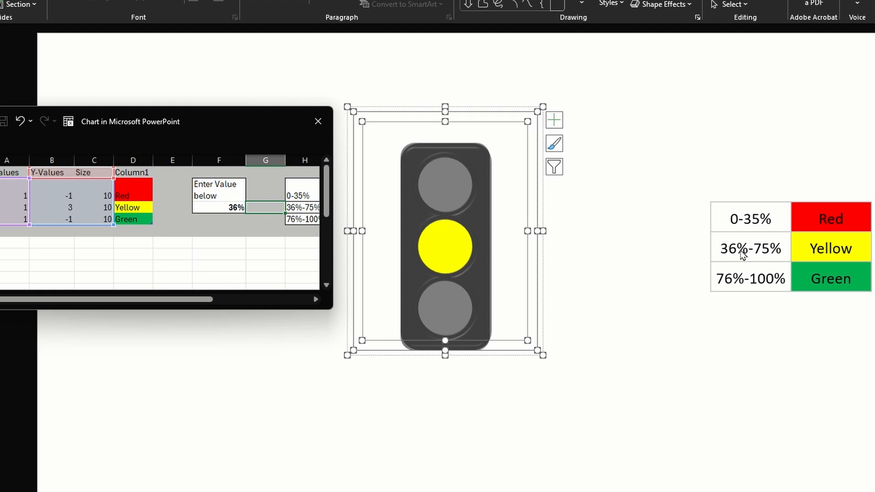
mouse_move(564, 257)
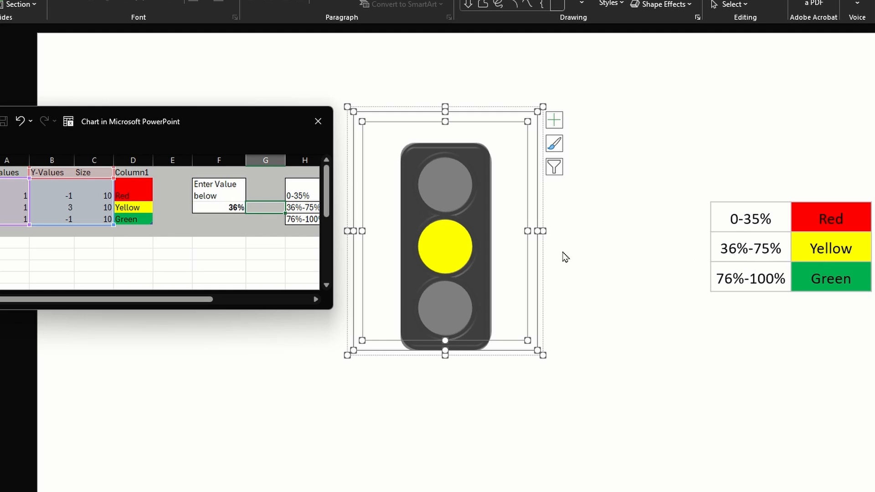
click(219, 206)
text(76)
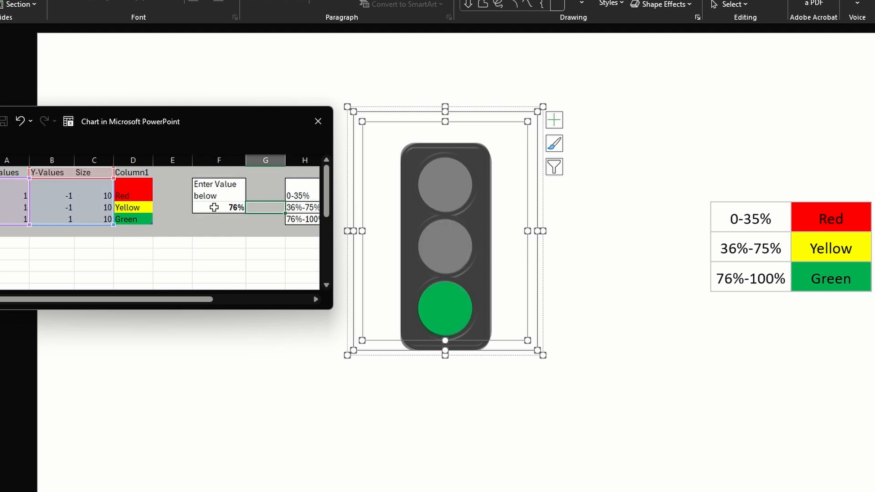
click(242, 377)
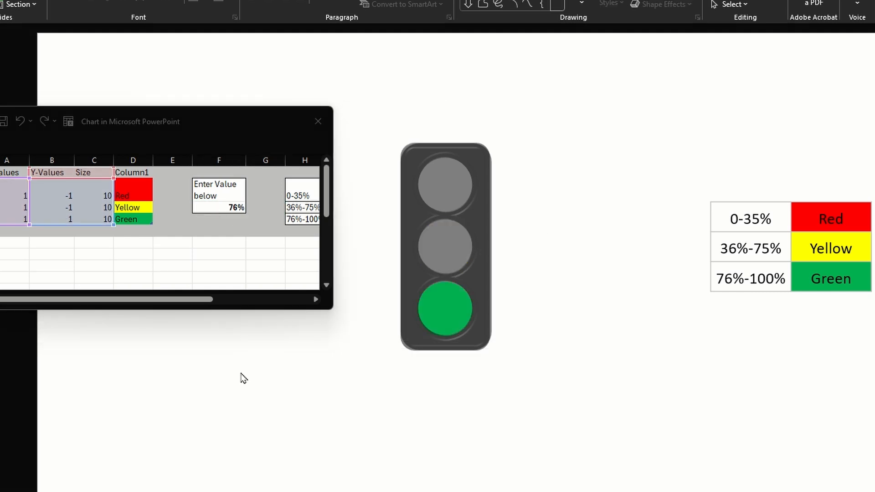
mouse_move(242, 369)
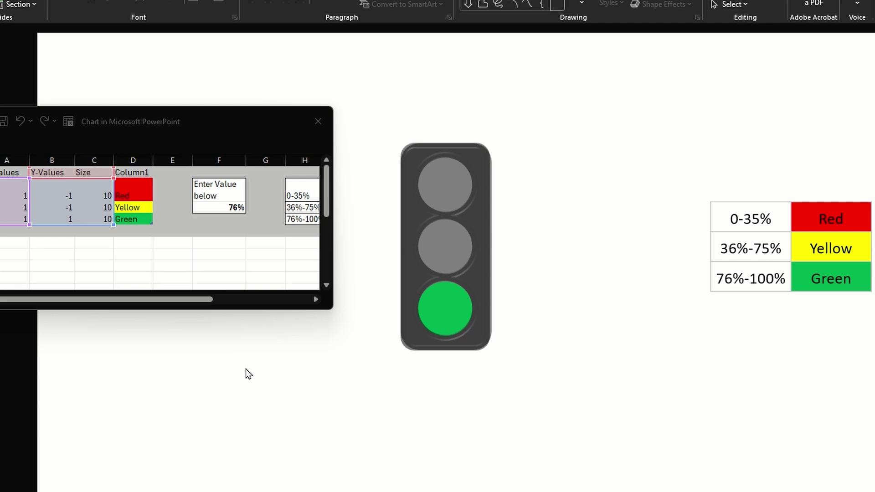
mouse_move(279, 300)
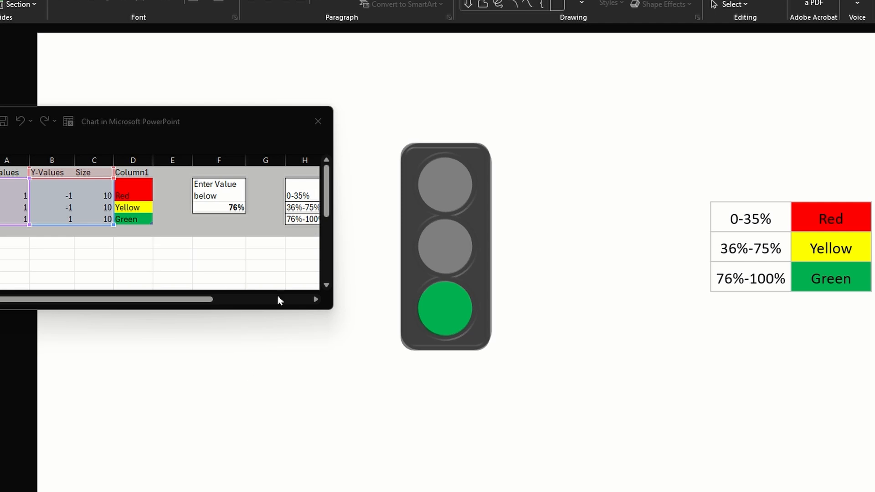
Insert a bubble chart from Insert > Chart onto the blank second slide
click(318, 121)
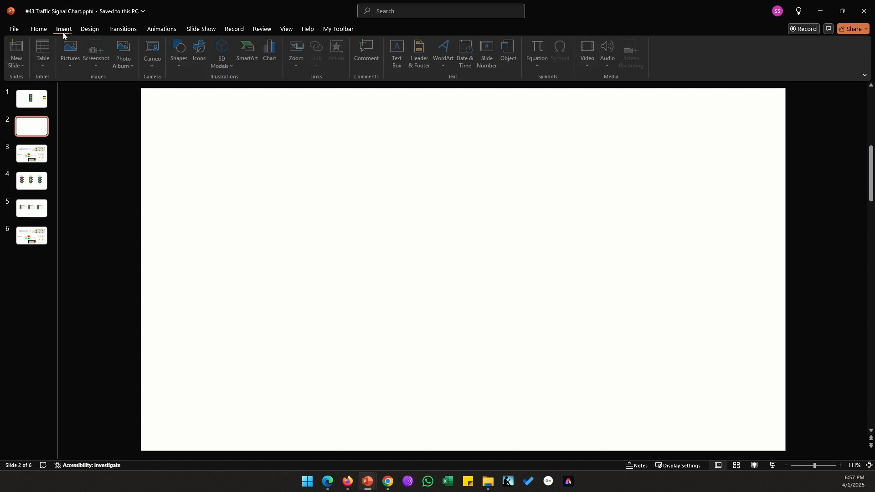
click(271, 50)
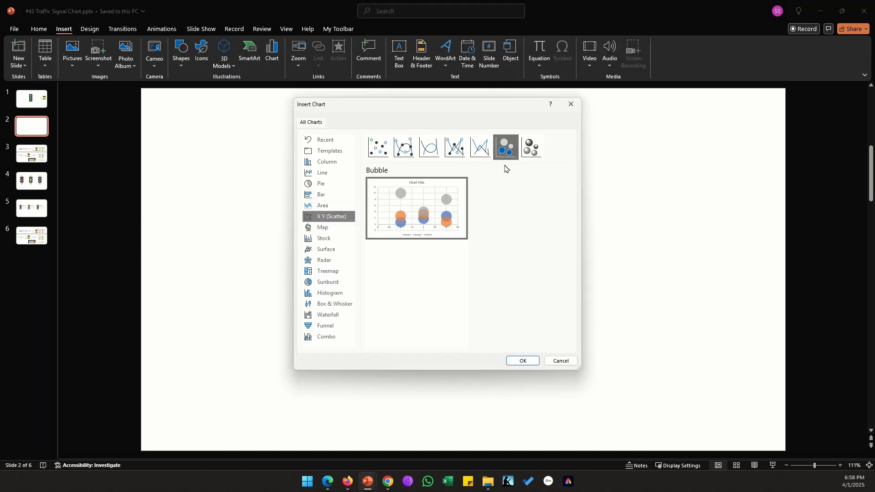
mouse_move(530, 357)
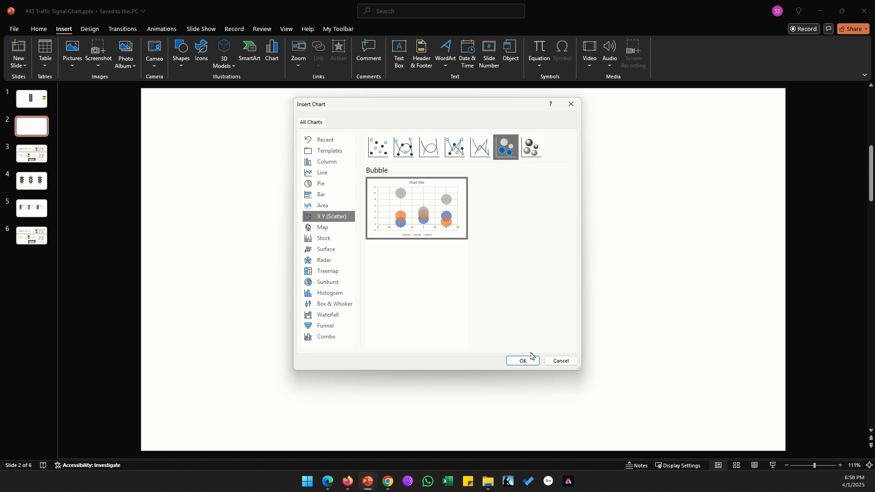
click(522, 361)
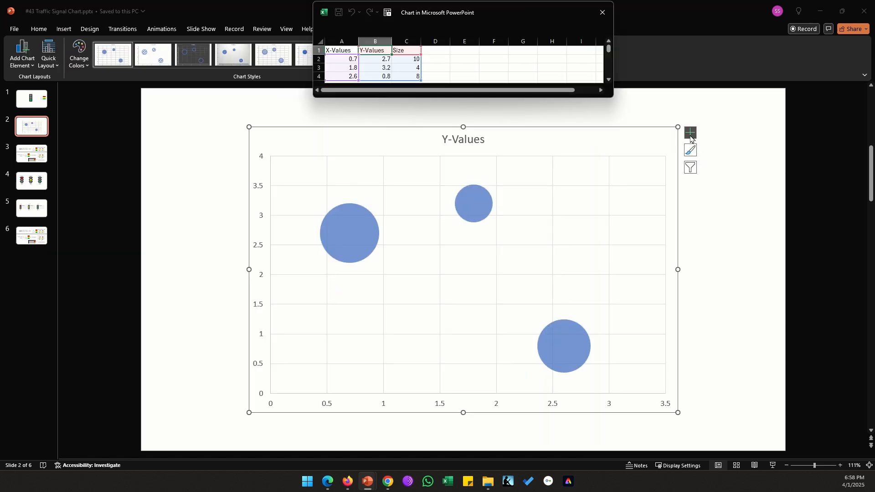
Set the data sheet to X 1, Y values 5, 3, 1 and all bubble sizes 10
click(690, 132)
text(1)
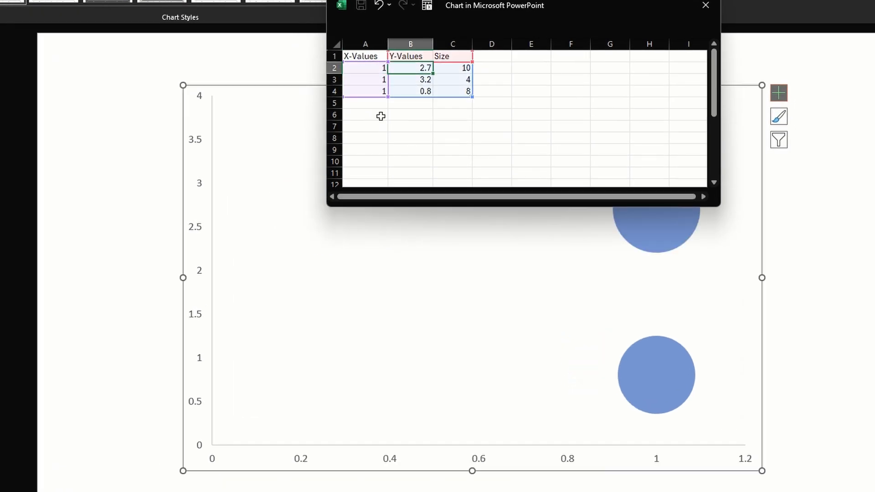
text(5)
click(410, 79)
text(3)
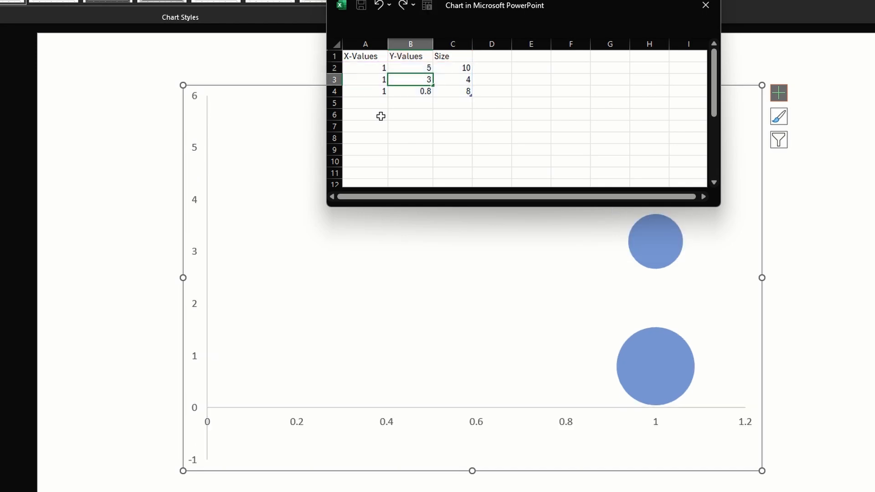
text(1)
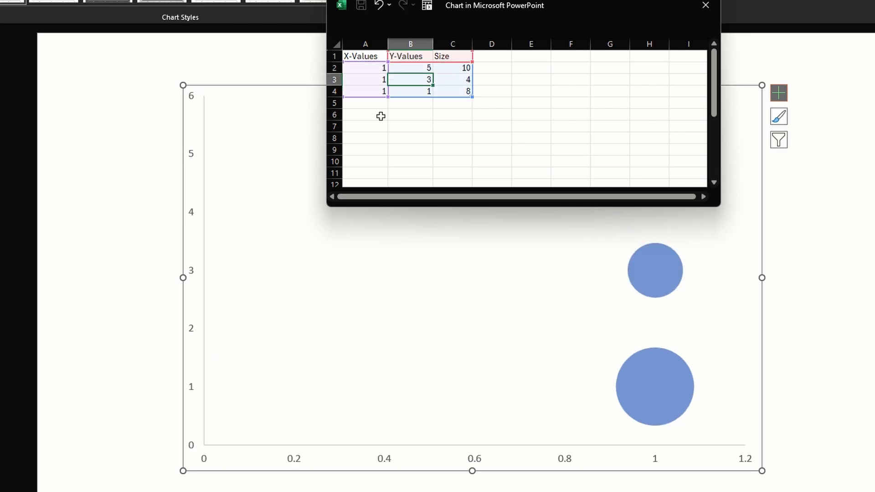
click(452, 79)
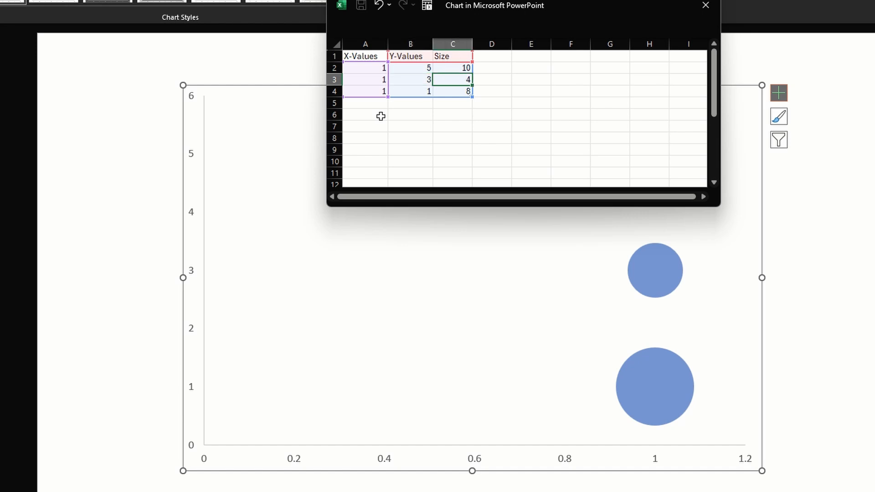
text(10)
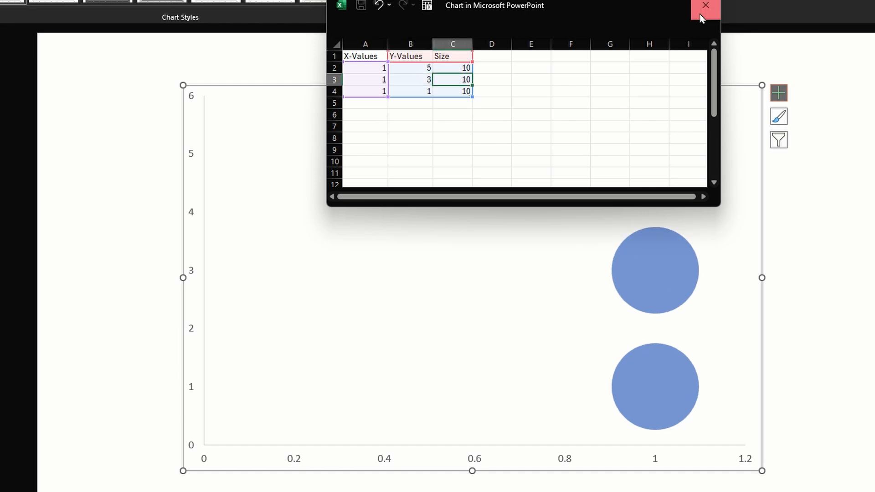
Set the vertical axis bounds to 0–7 and the horizontal axis maximum to 2.0
click(704, 5)
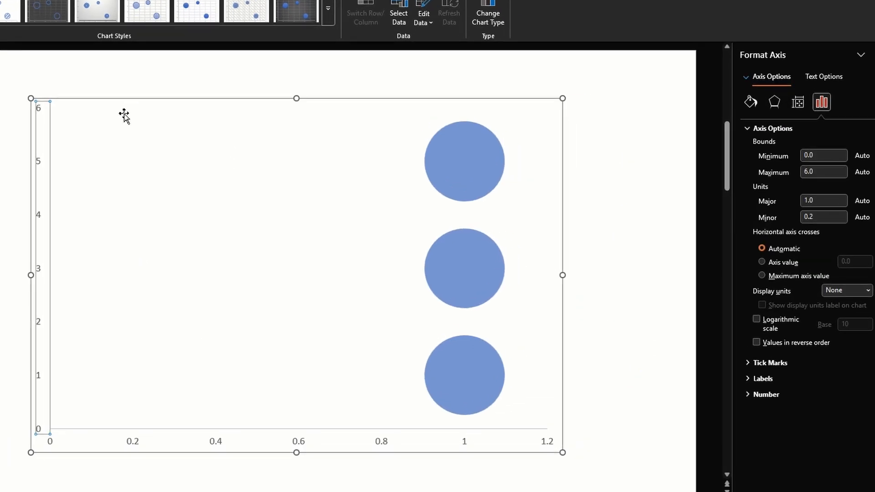
click(578, 106)
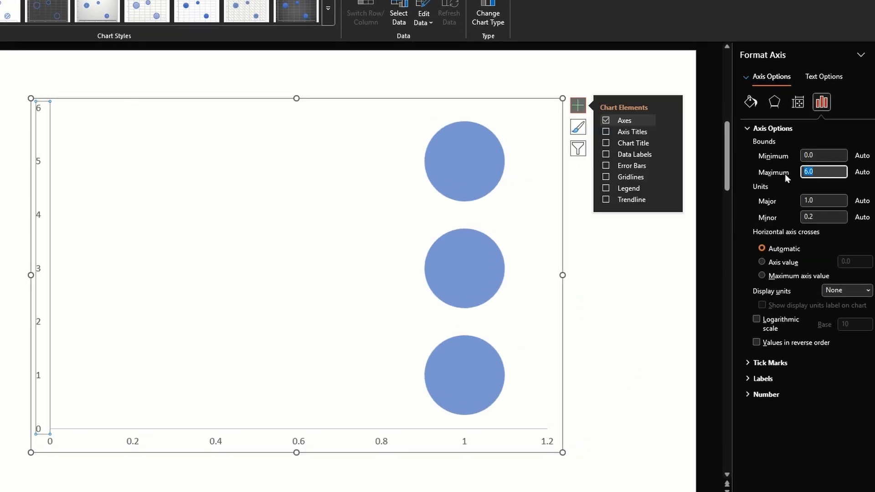
mouse_move(780, 185)
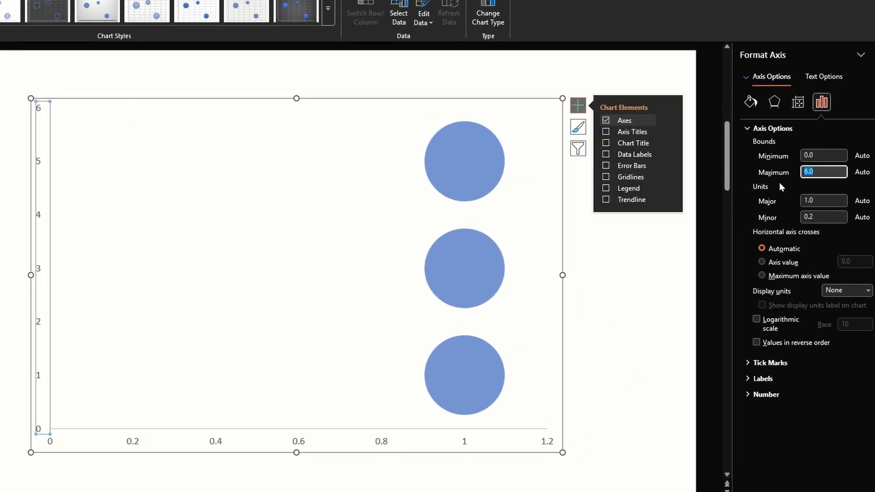
text(-1.0)
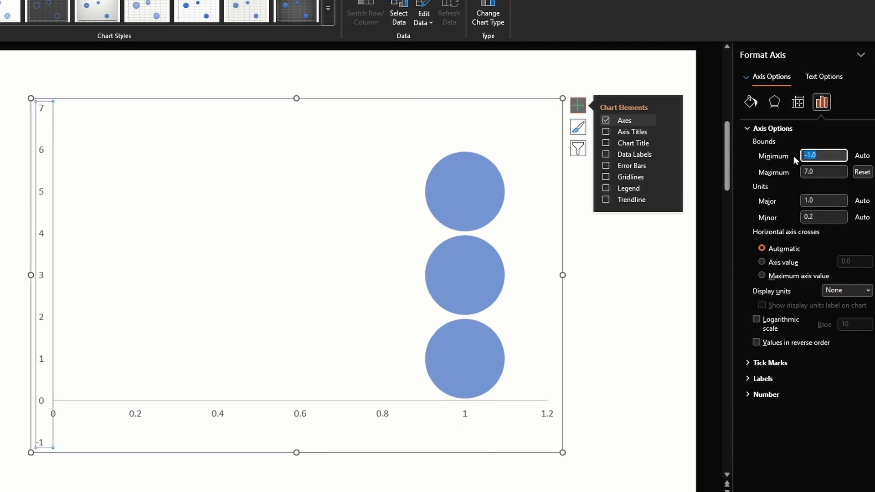
text(0)
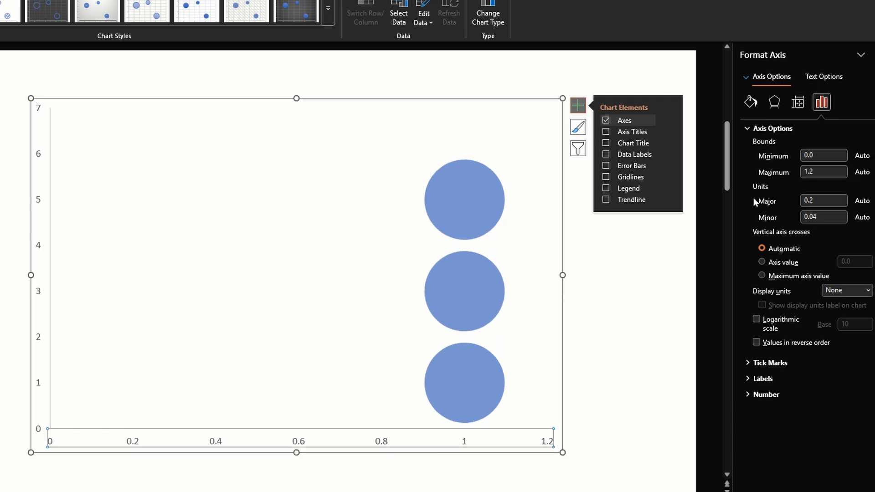
triple_click(822, 171)
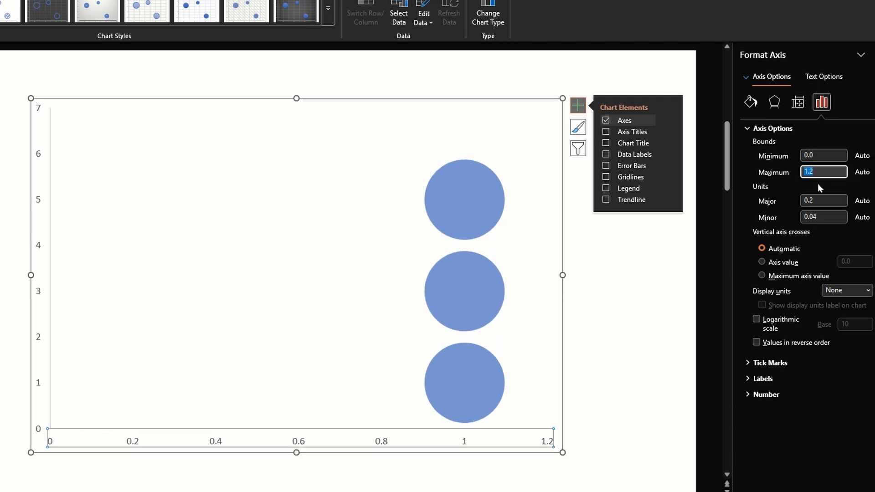
text(2.0)
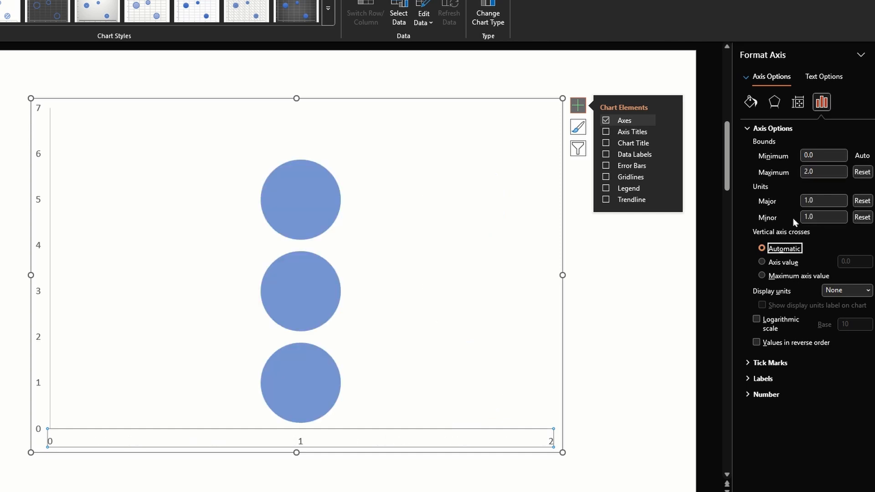
click(823, 156)
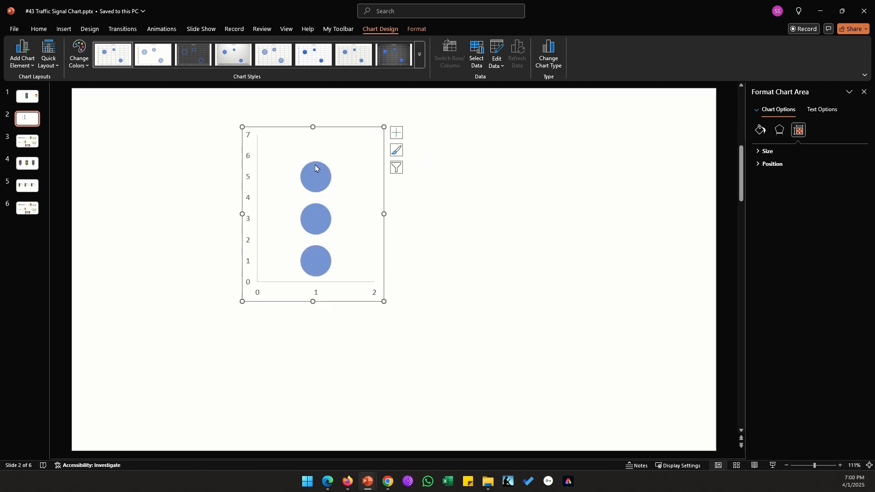
Scale the bubble size to 120 in Format Data Series
click(315, 176)
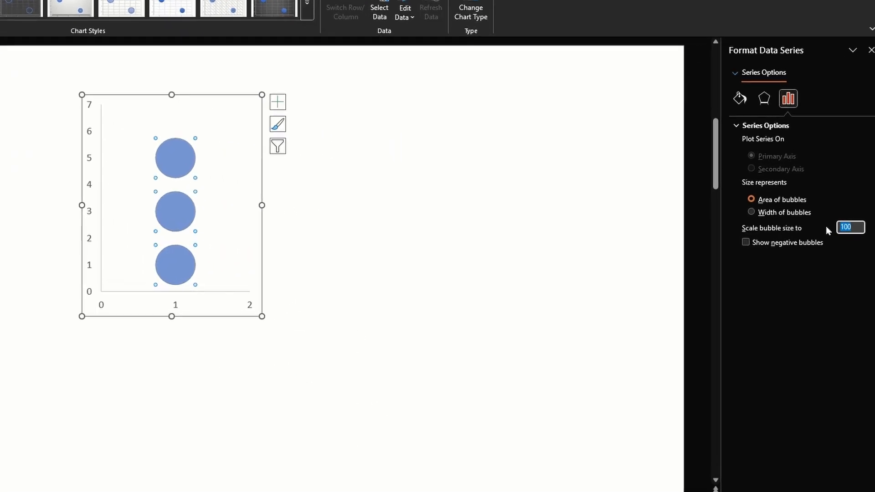
text(20)
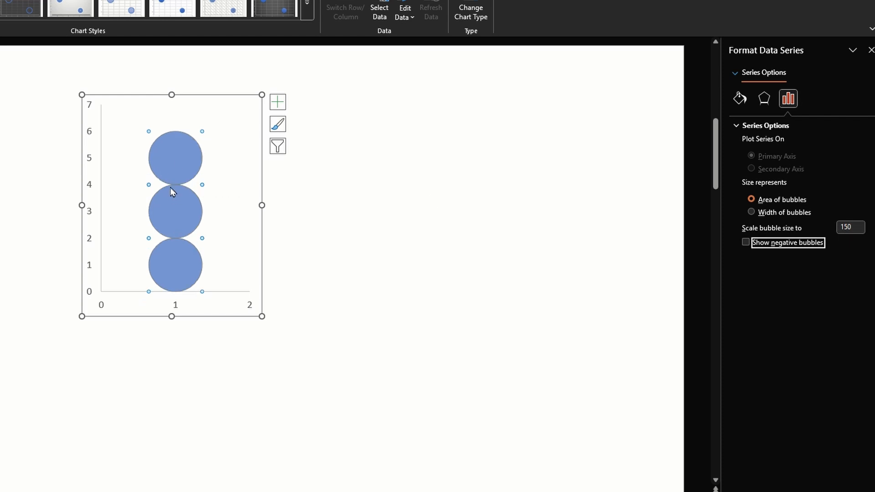
mouse_move(172, 317)
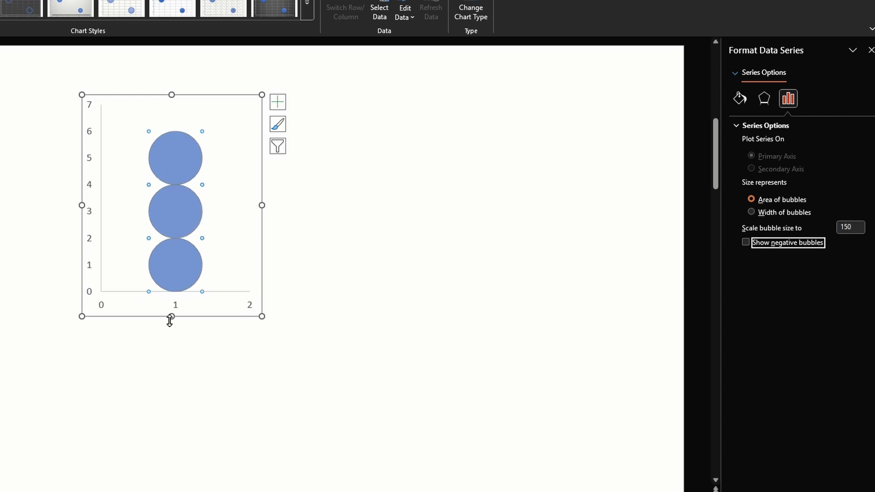
triple_click(847, 227)
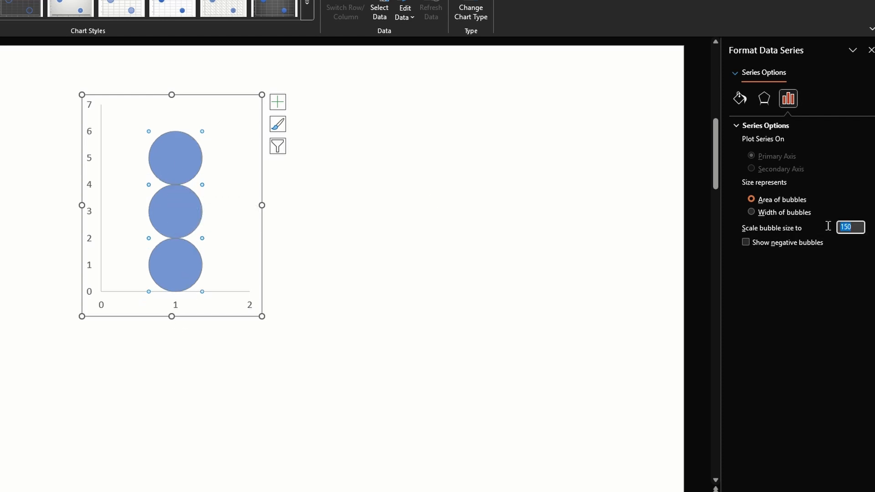
text(12)
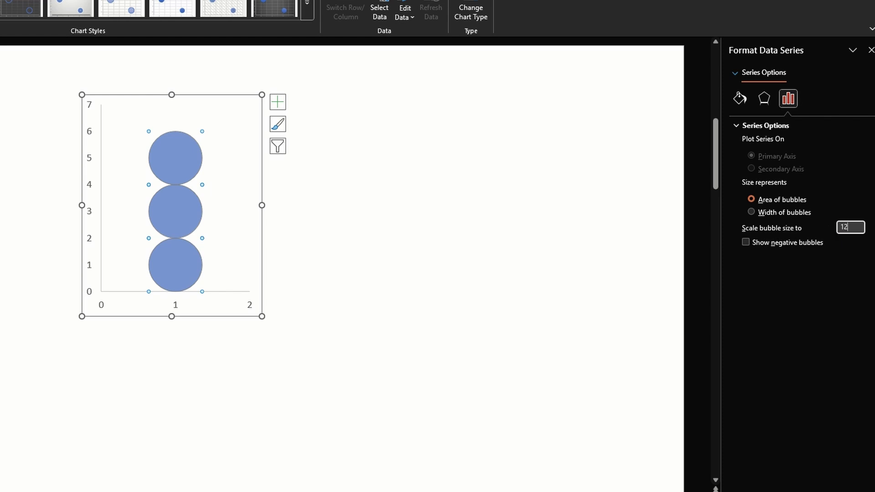
text(120)
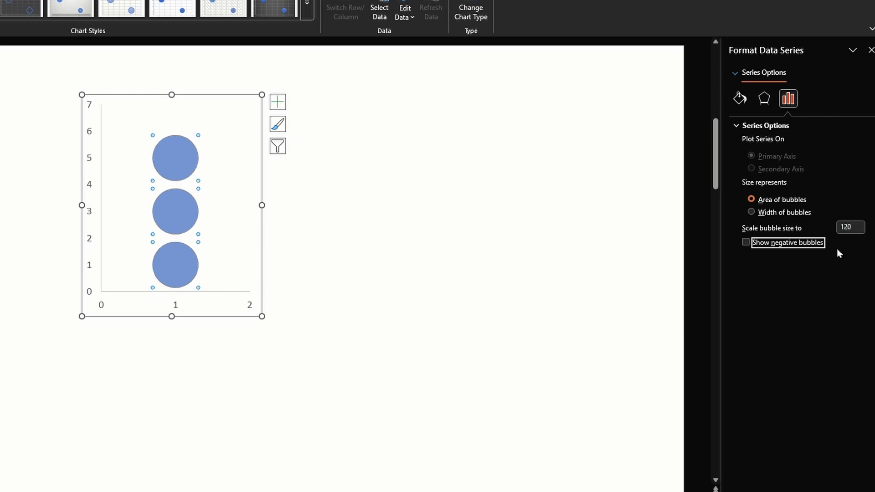
mouse_move(327, 239)
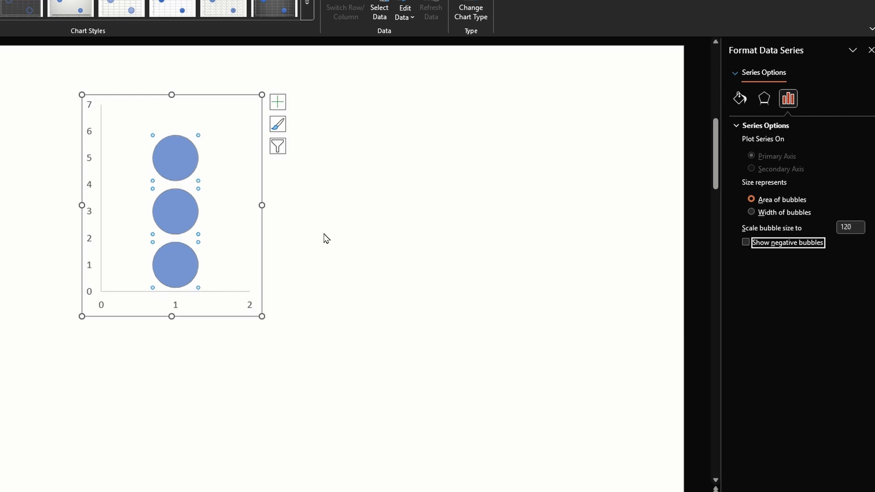
Hide the chart's axes via the Chart Elements list
click(175, 304)
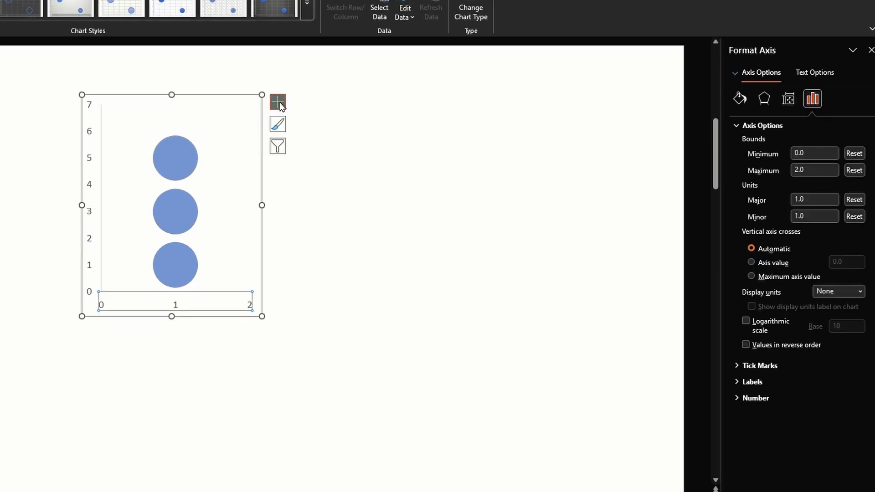
click(277, 102)
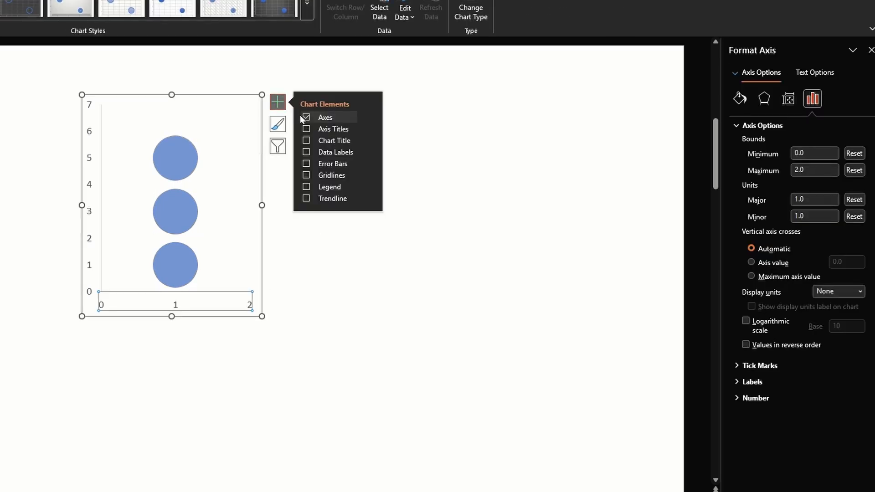
click(306, 118)
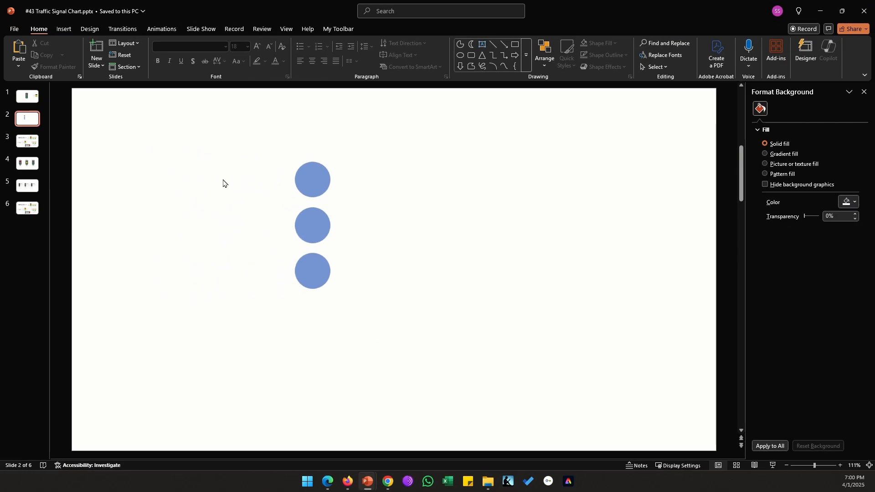
Draw a rounded rectangle with 48% transparent fill and no line over the bubbles
click(170, 40)
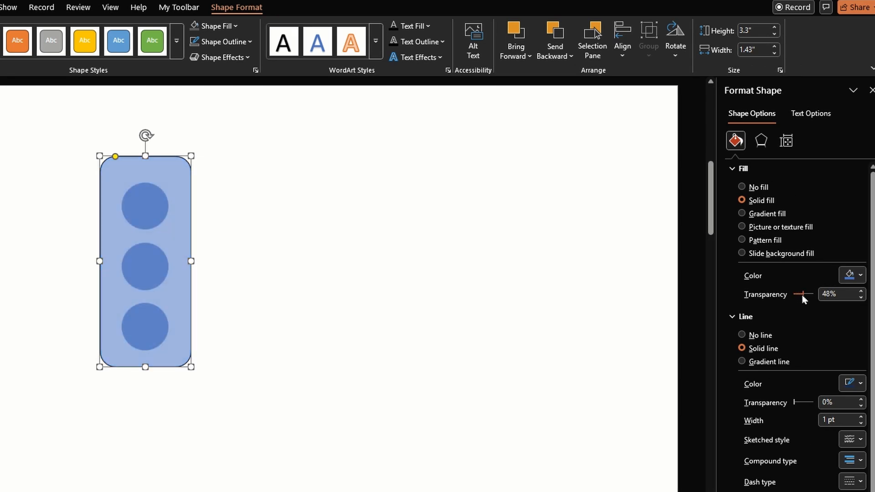
mouse_move(216, 92)
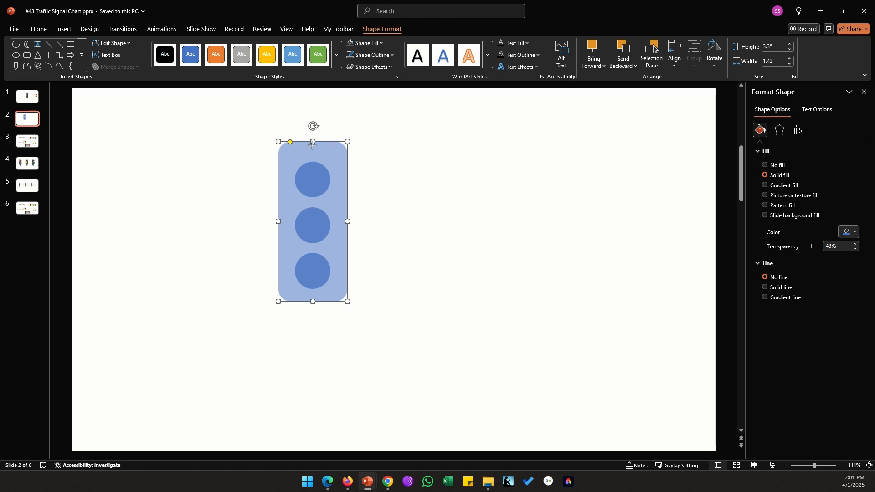
Resize the rounded rectangle to 3.35 inches tall using temporary spacer squares, then remove them
click(180, 54)
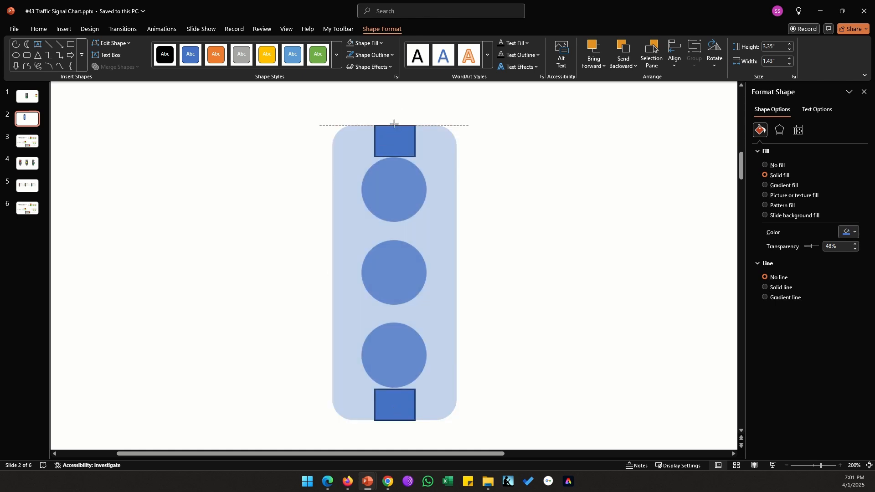
key(ctrl+v)
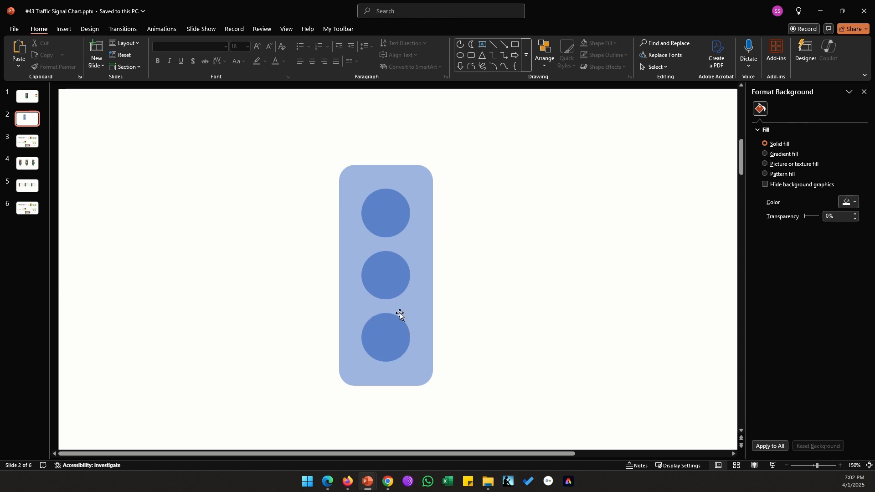
Place translucent, outline-free ovals over the bubbles and move the rectangle aside
click(63, 29)
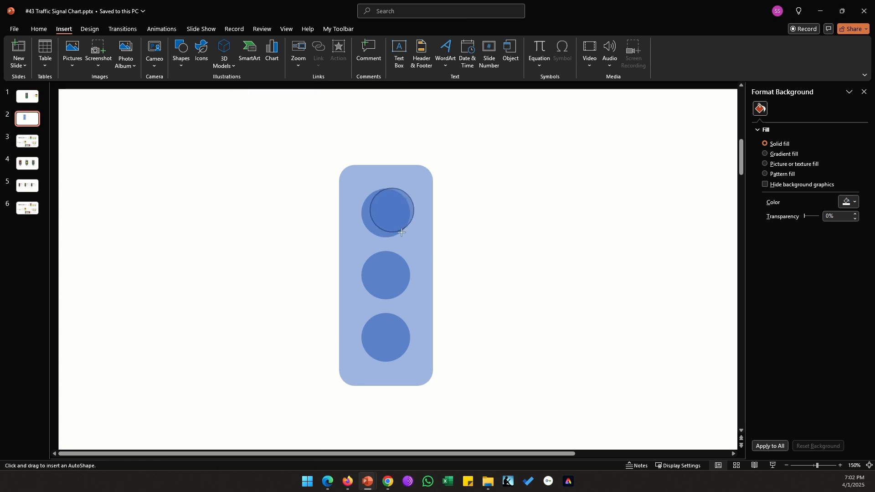
click(366, 43)
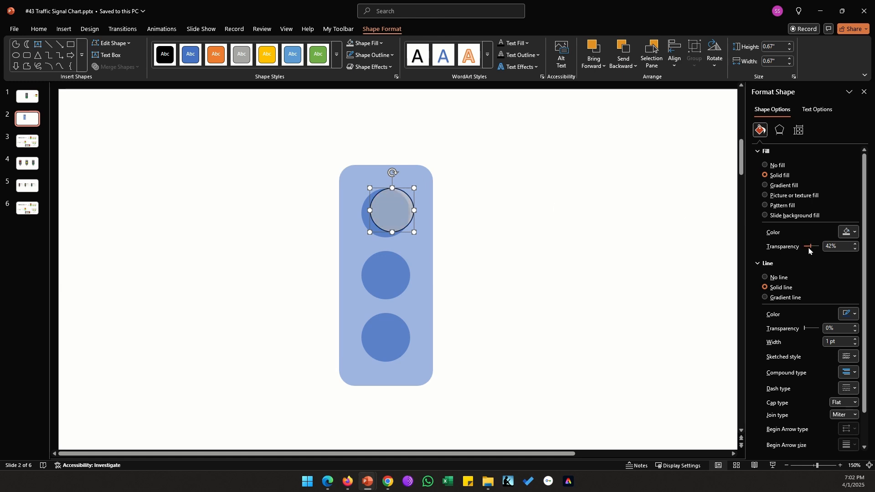
click(765, 277)
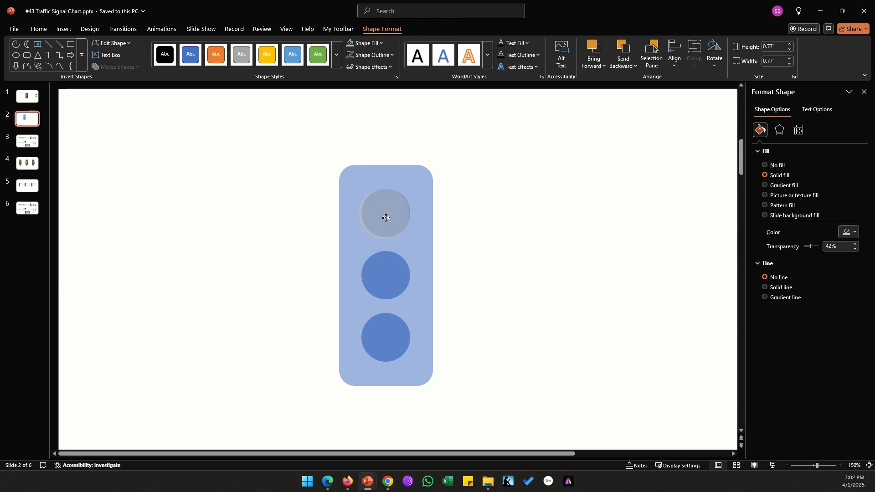
click(386, 217)
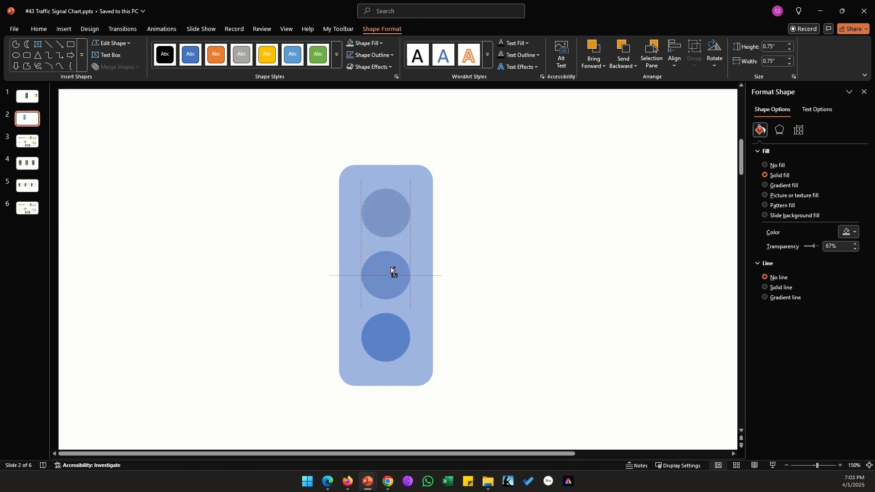
click(391, 268)
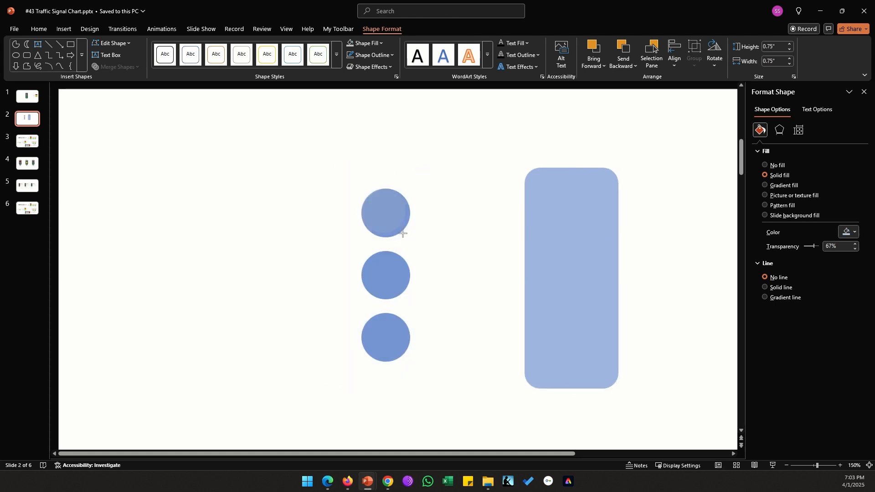
Resize the top circle to 0.71 inches, return the rectangle behind, and copy a circle to the middle bubble
click(385, 213)
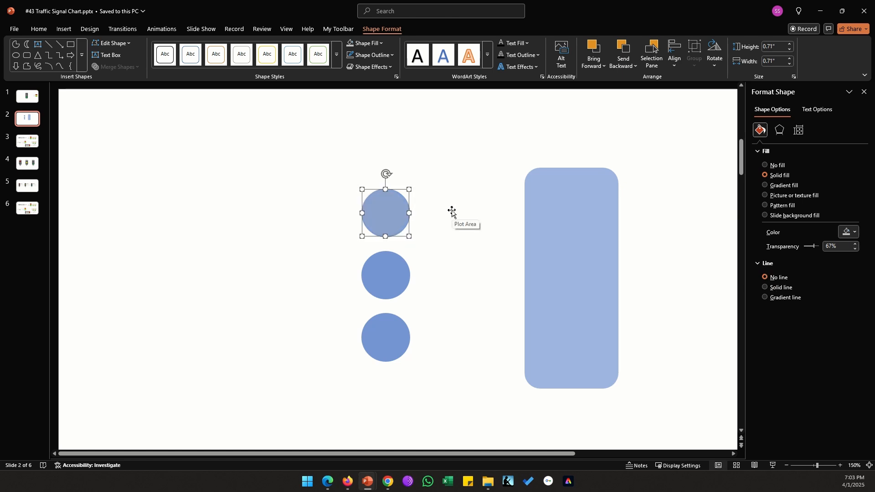
mouse_move(575, 240)
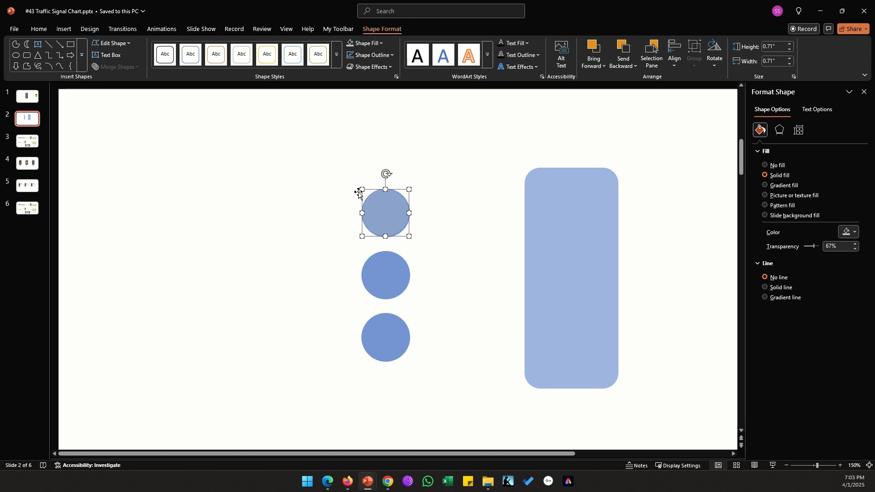
mouse_move(384, 212)
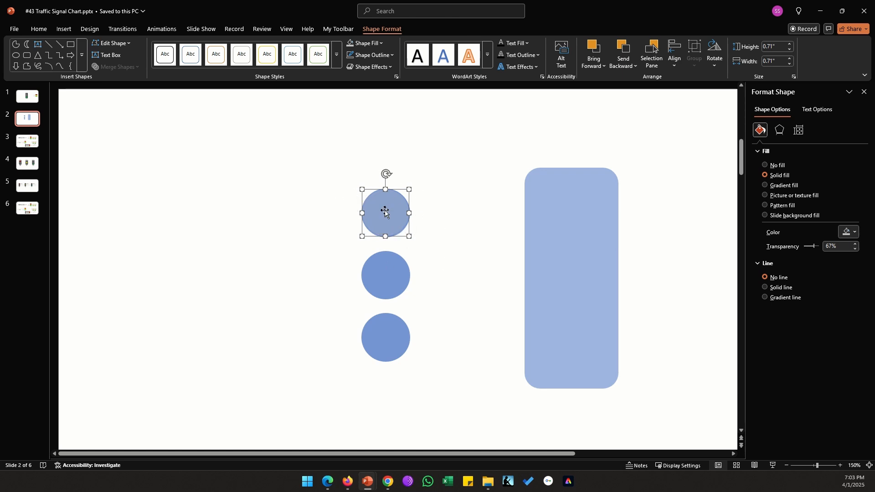
mouse_move(304, 198)
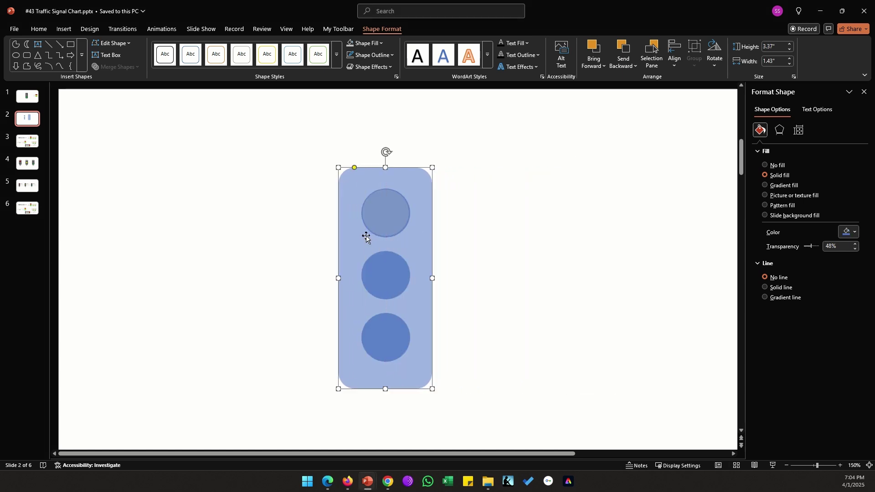
click(385, 277)
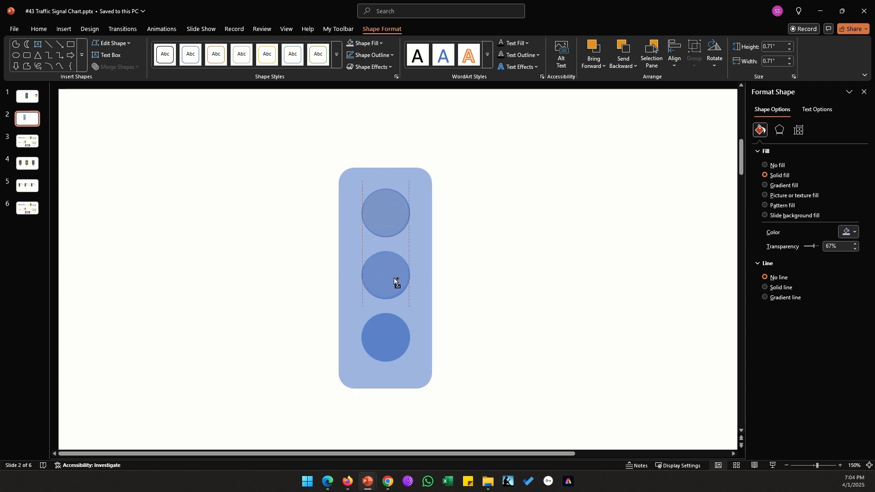
Combine the rectangle with the three circles via Merge Shapes to punch three holes
click(384, 212)
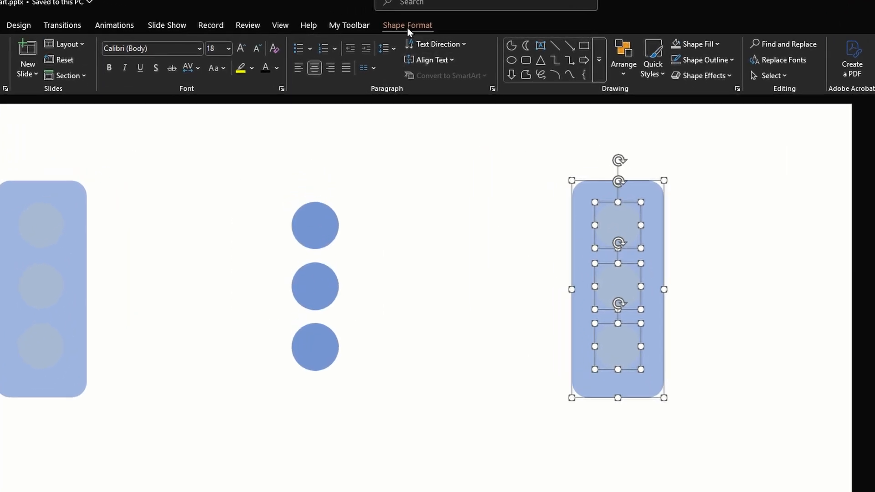
click(407, 25)
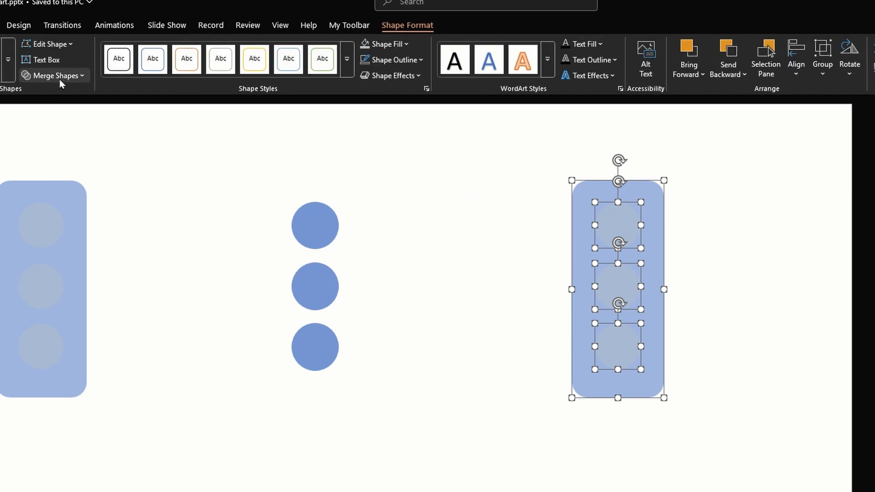
click(54, 76)
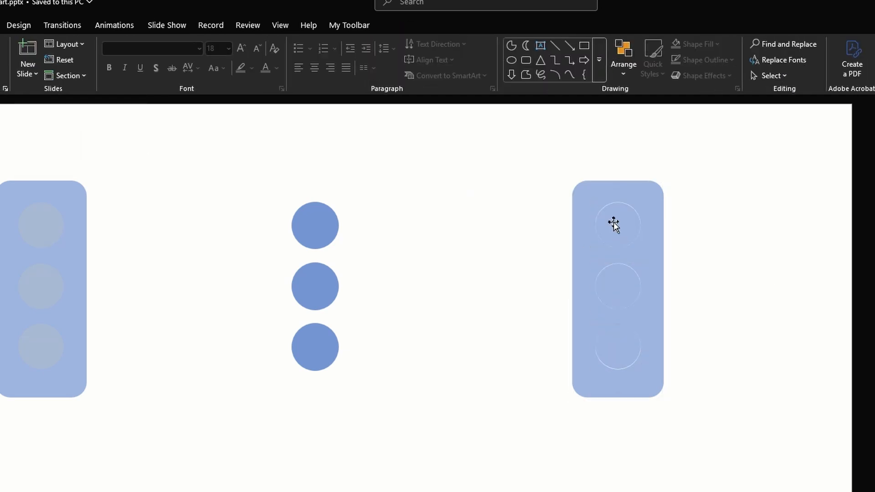
Fill the merged backing shape solid dark gray, then select the red-yellow-green bubble chart
click(617, 286)
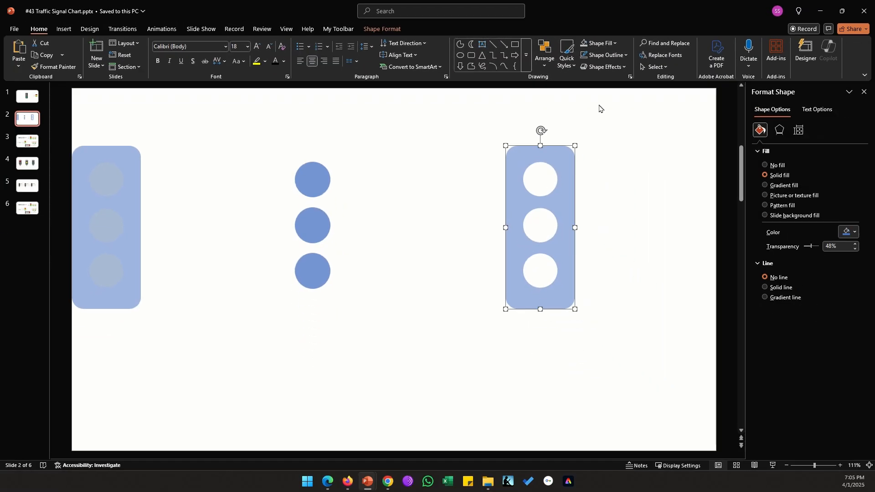
click(596, 43)
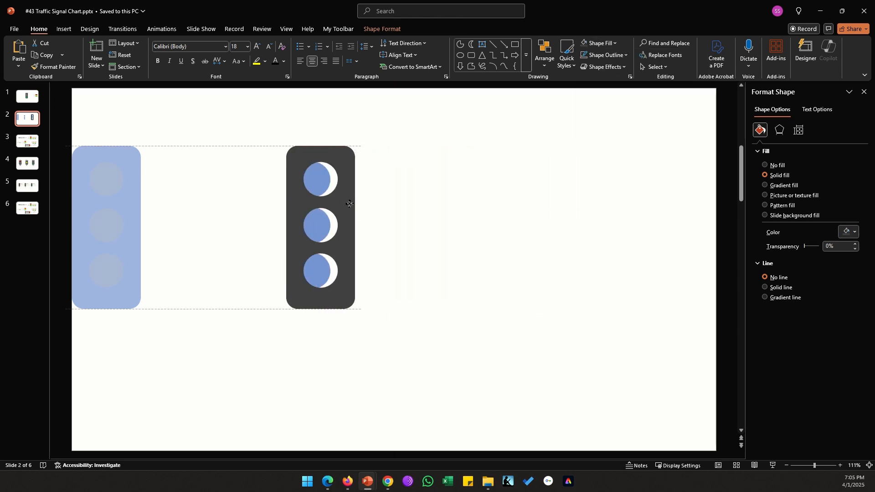
click(312, 226)
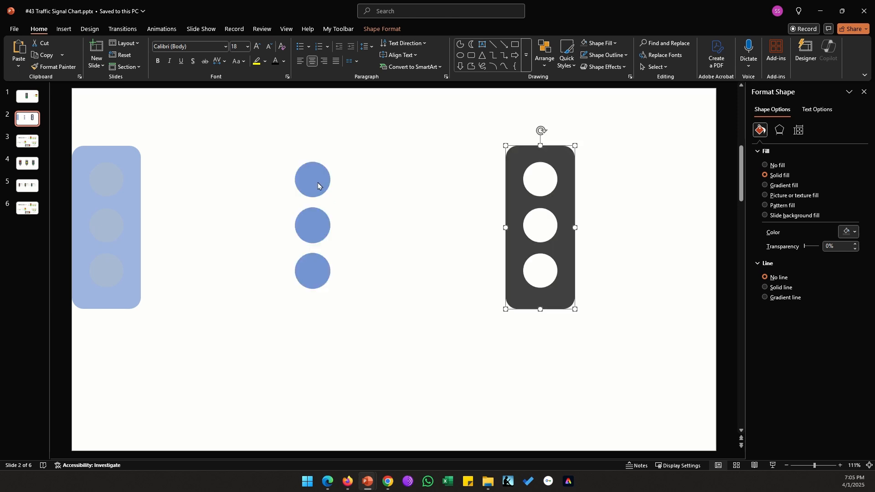
click(312, 178)
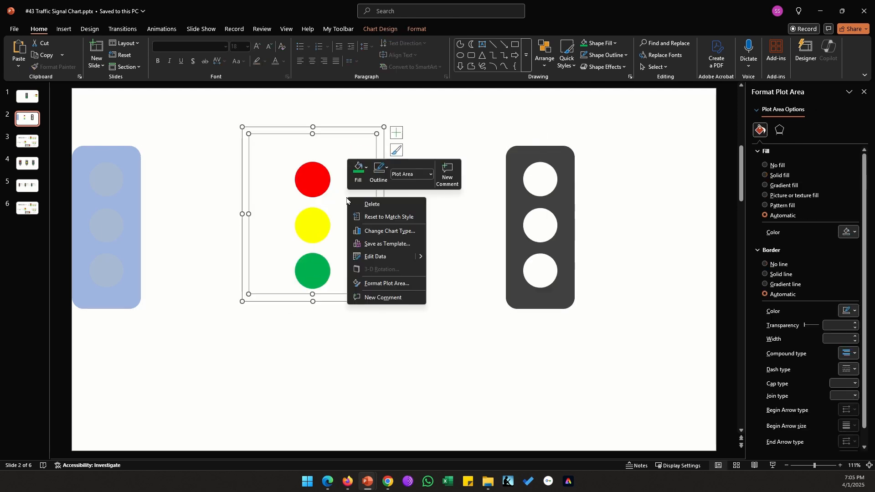
In the chart's data sheet, label F2 'Enter Value Here' and enter 10% in F3
click(373, 261)
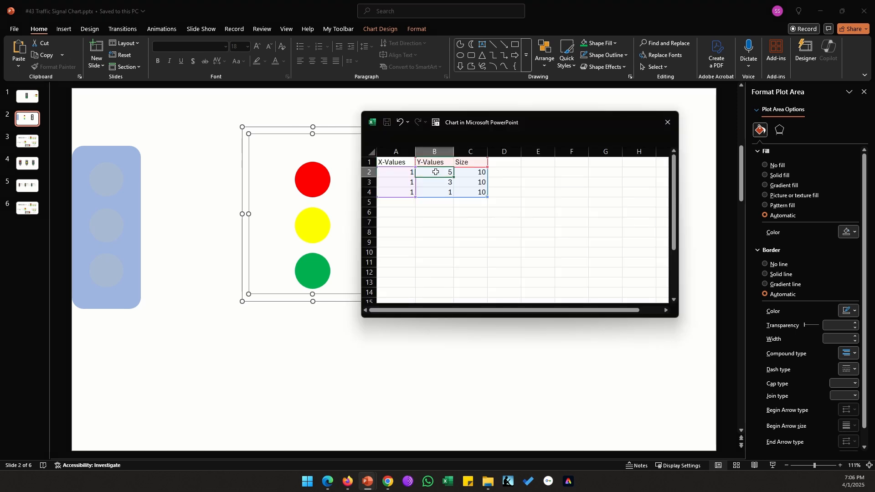
click(434, 182)
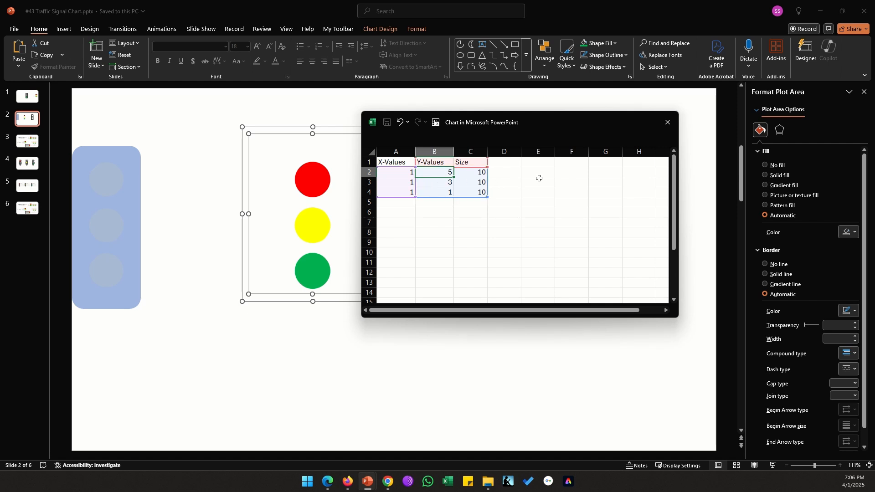
click(571, 172)
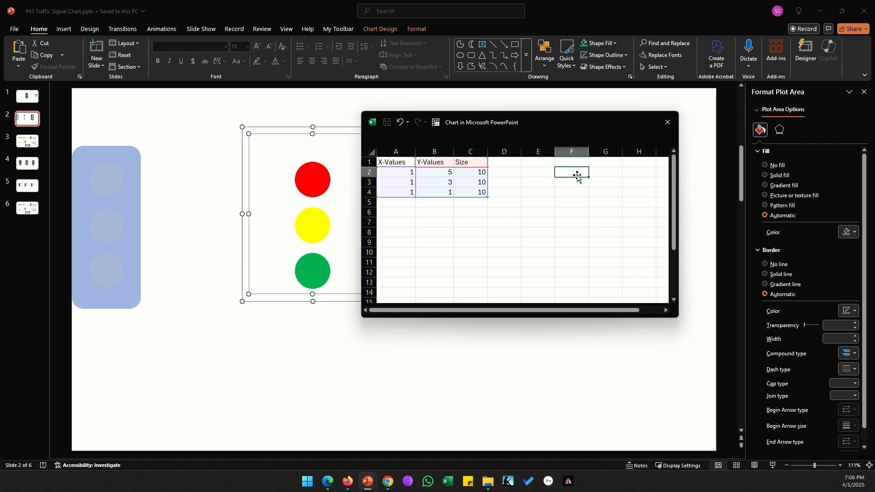
text(Enter)
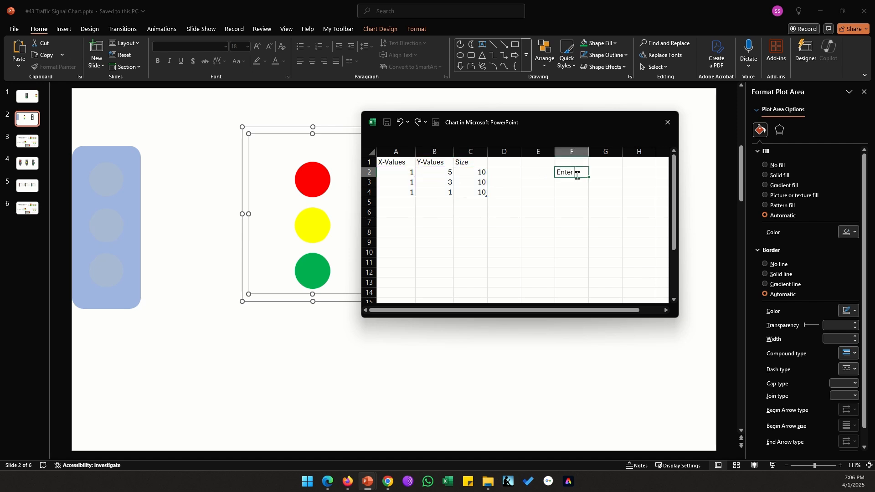
text(Value Here)
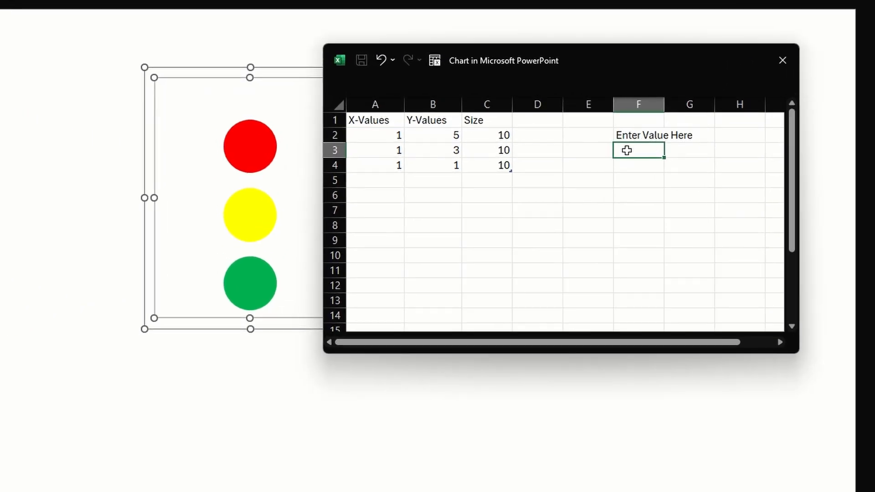
text(10%)
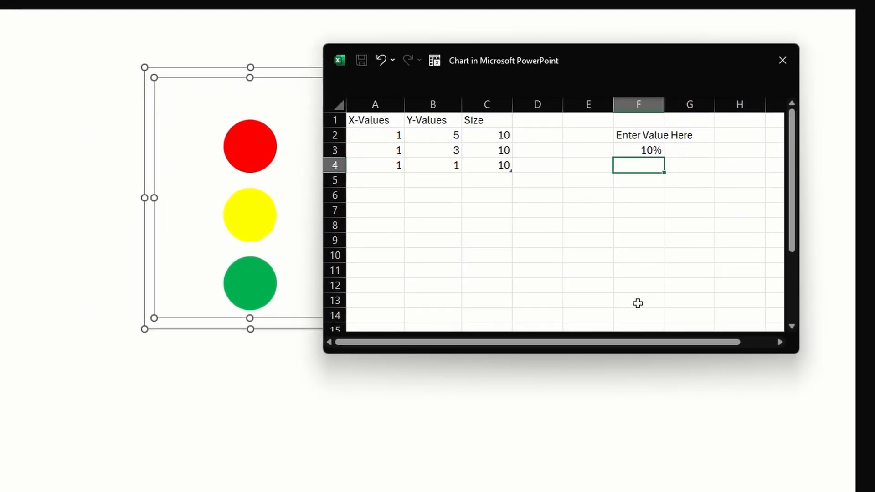
click(638, 149)
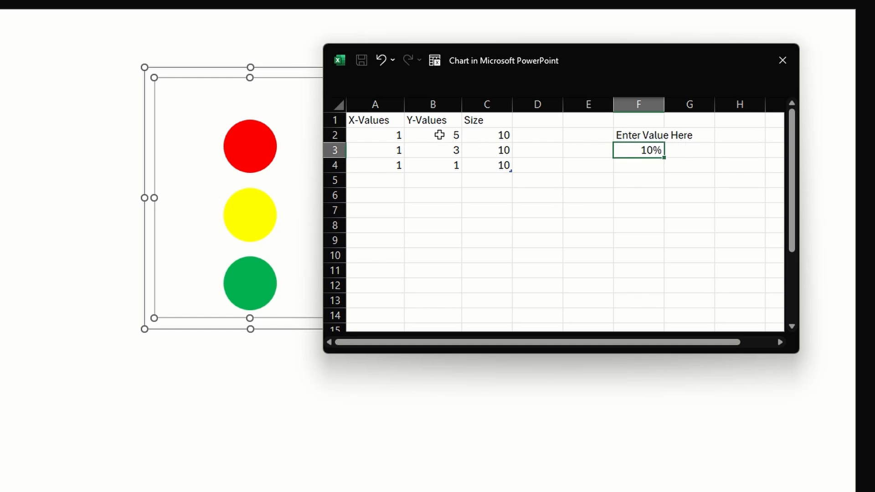
mouse_move(441, 173)
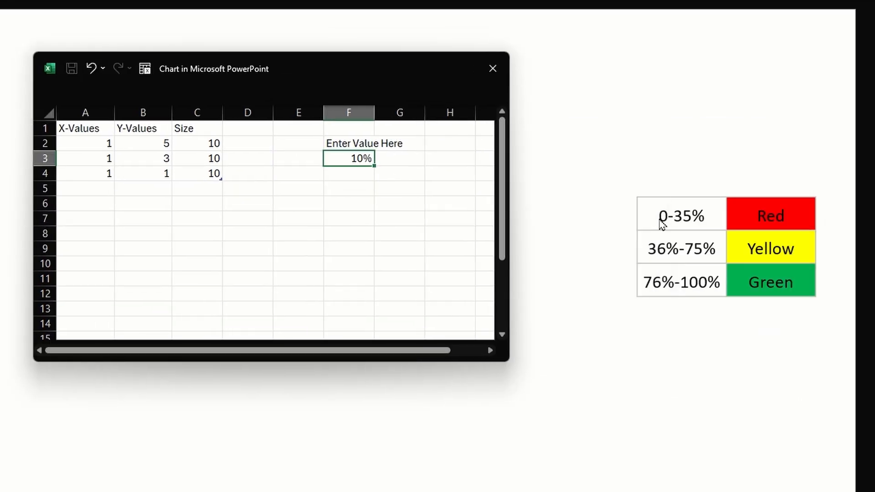
mouse_move(678, 226)
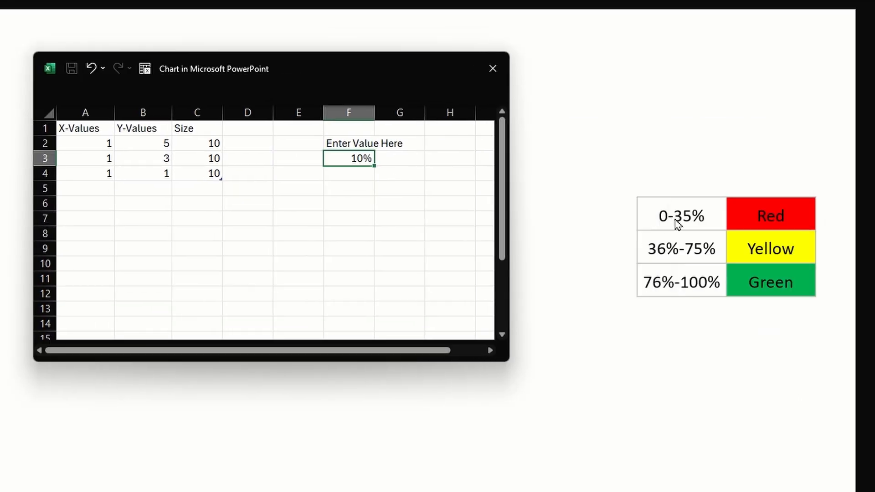
mouse_move(215, 163)
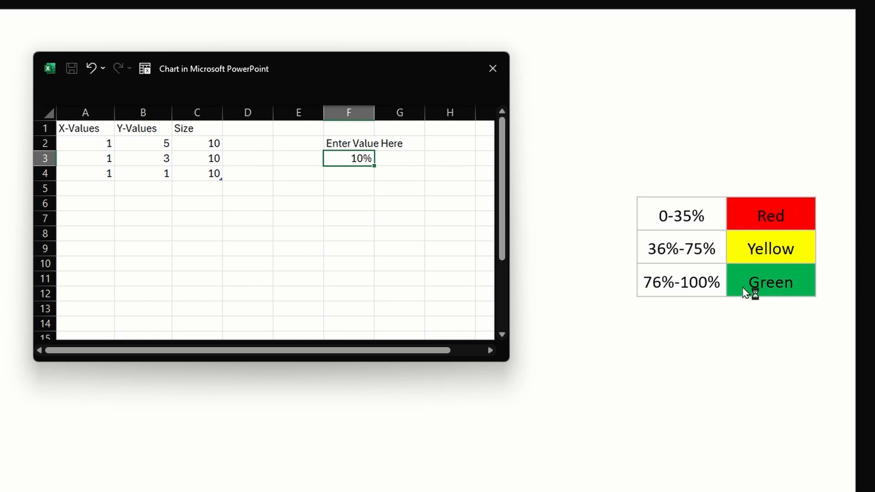
mouse_move(675, 281)
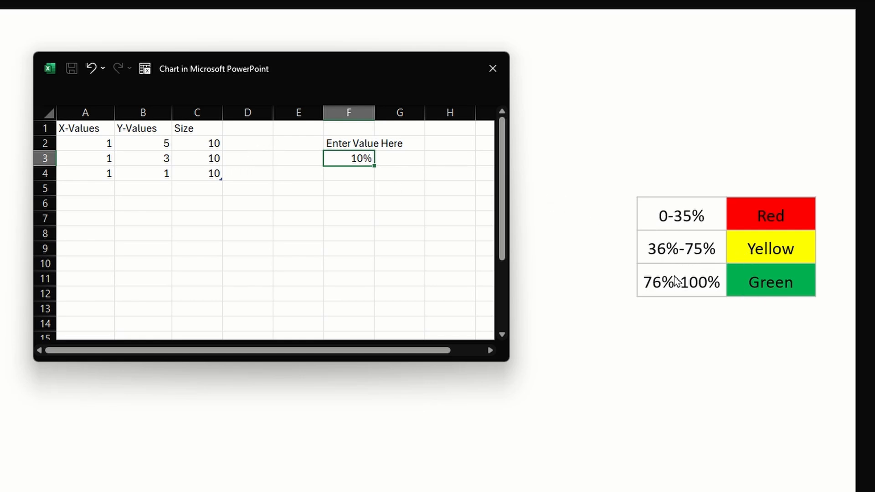
mouse_move(762, 255)
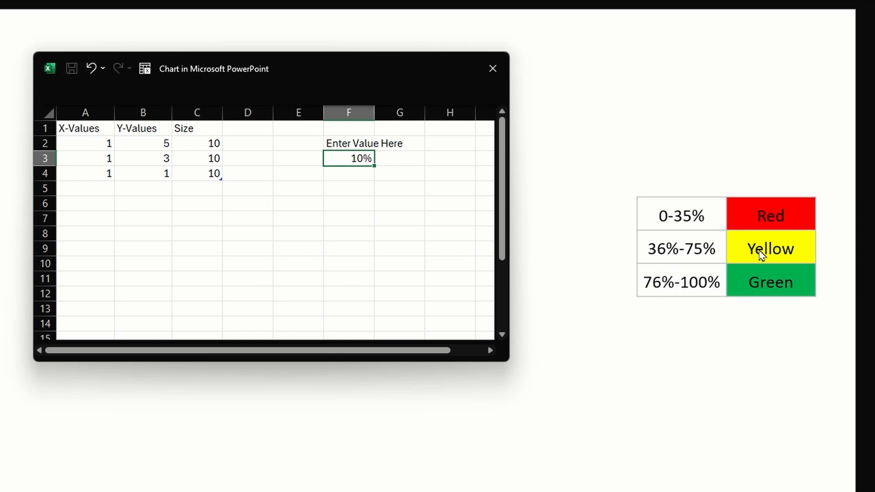
click(143, 143)
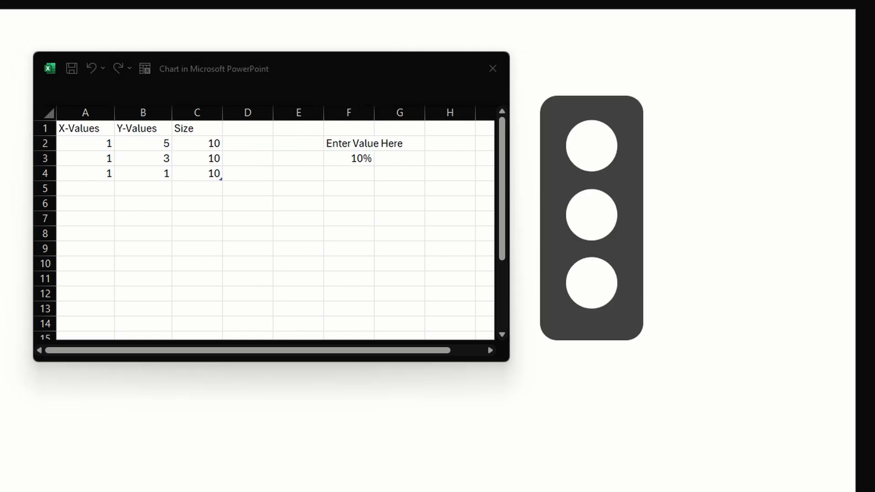
mouse_move(135, 149)
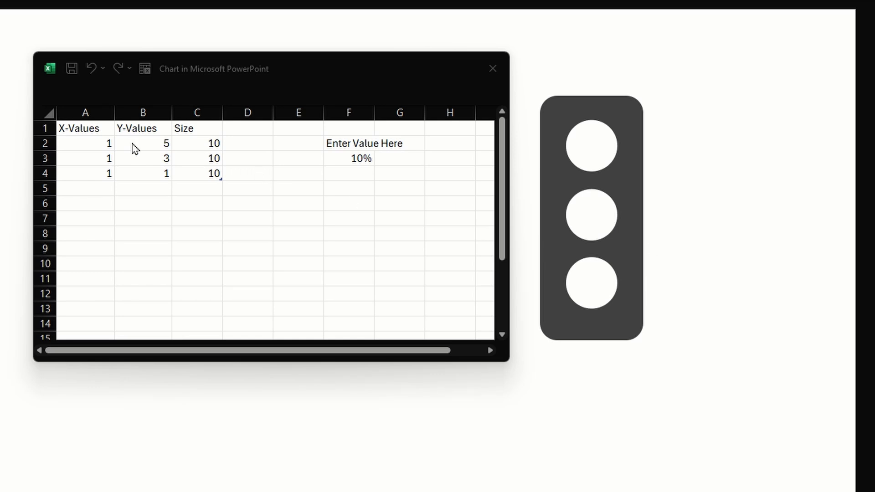
Enter nested IF formulas on F3 in B2, B3 and B4 returning 5, 3 or 1, otherwise -1
click(142, 143)
text(=IF(F3>=0%,IF(F3<=35%,5,-1),-1))
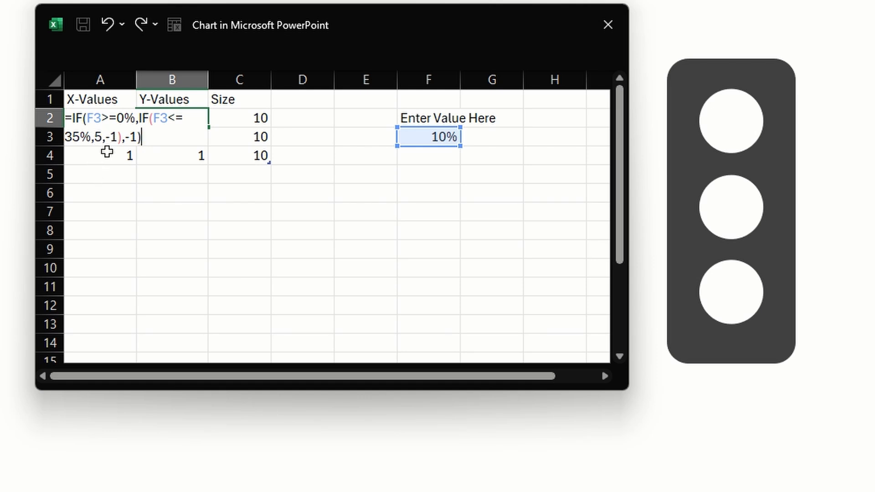
mouse_move(98, 138)
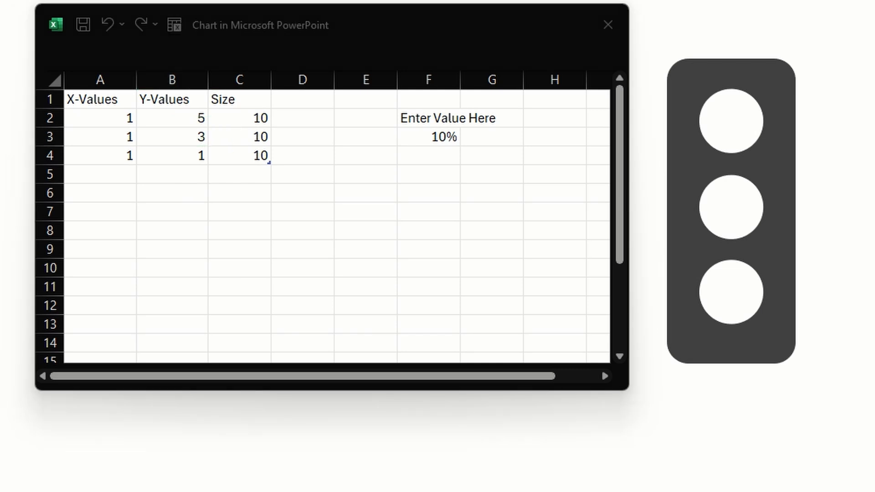
click(171, 136)
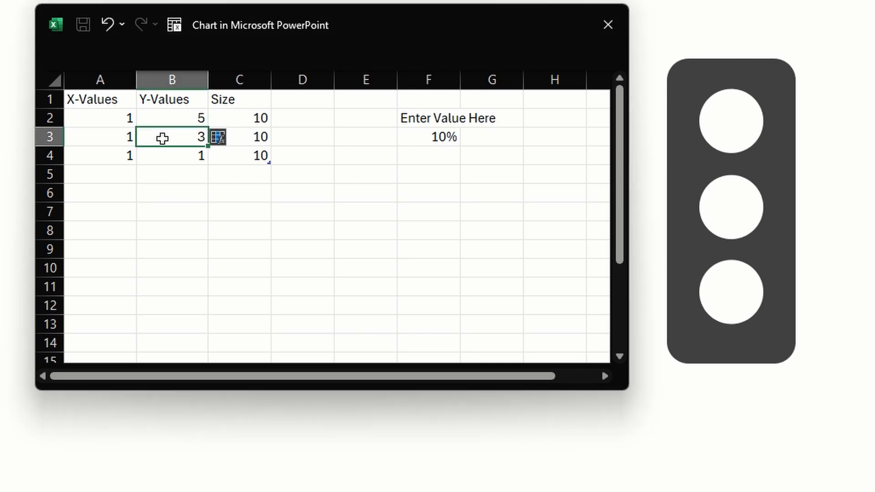
text(=IF(F3>35%)
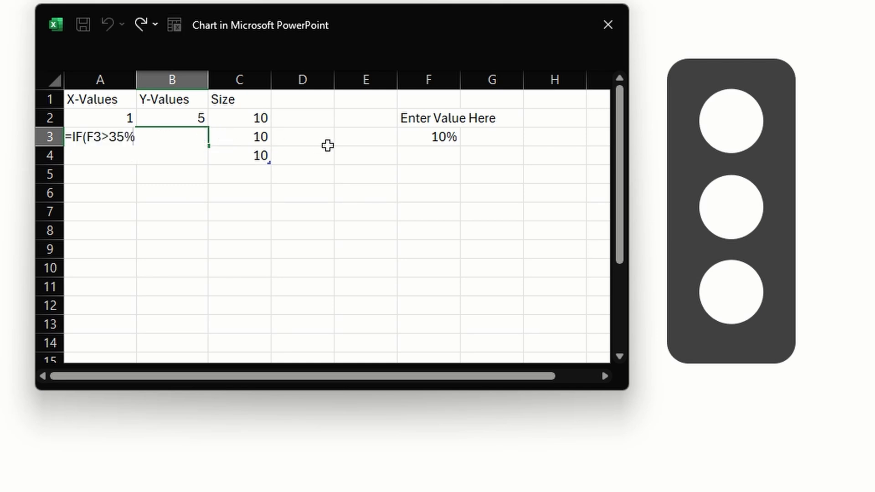
text(,IF(F3<=75%,3,-1),-1))
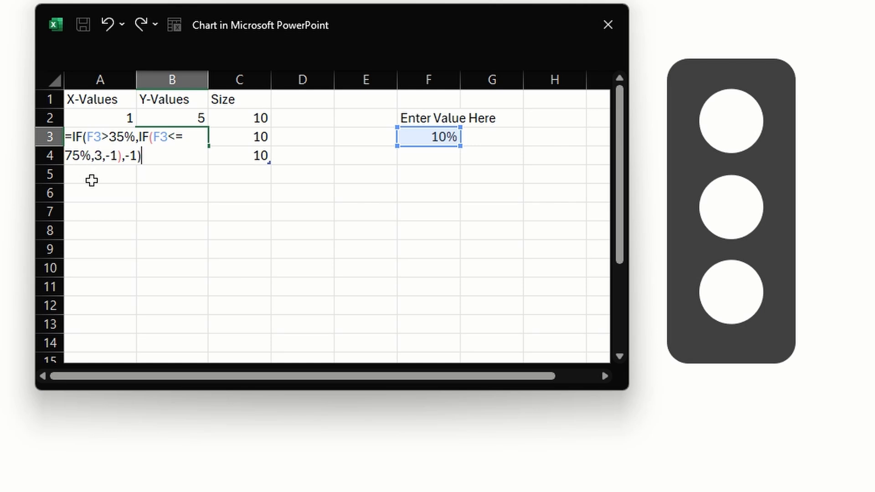
mouse_move(137, 171)
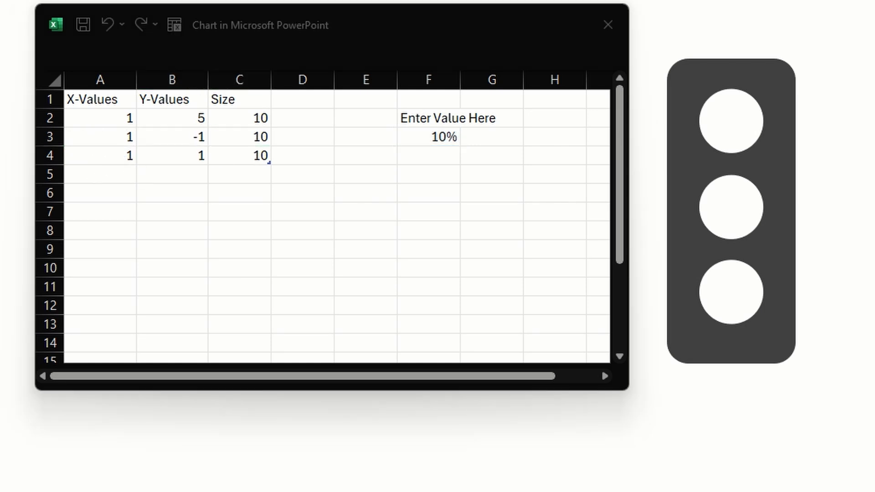
click(172, 156)
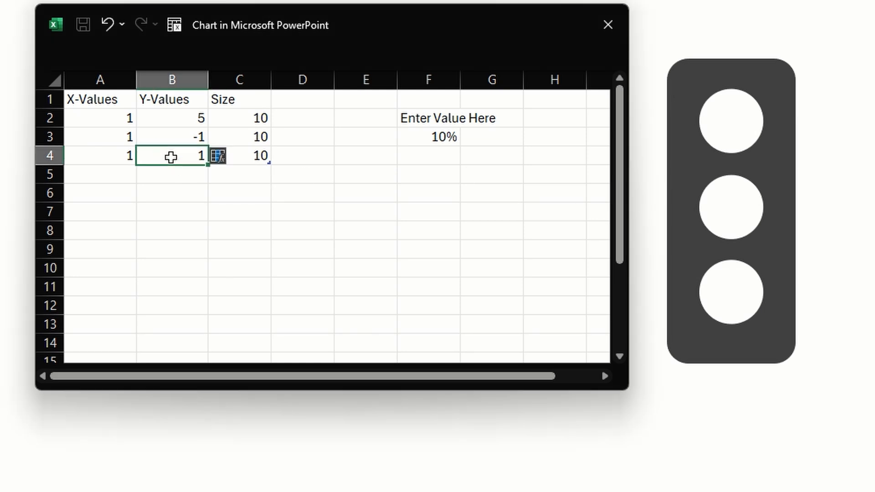
mouse_move(422, 136)
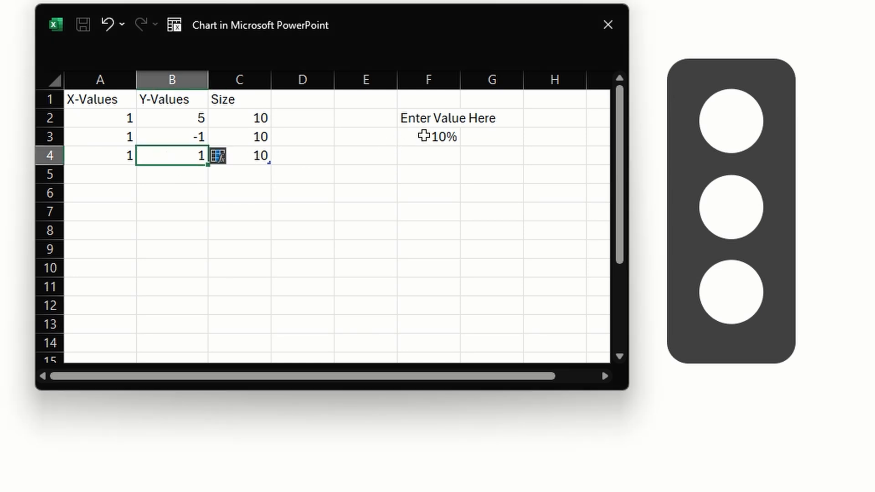
mouse_move(172, 155)
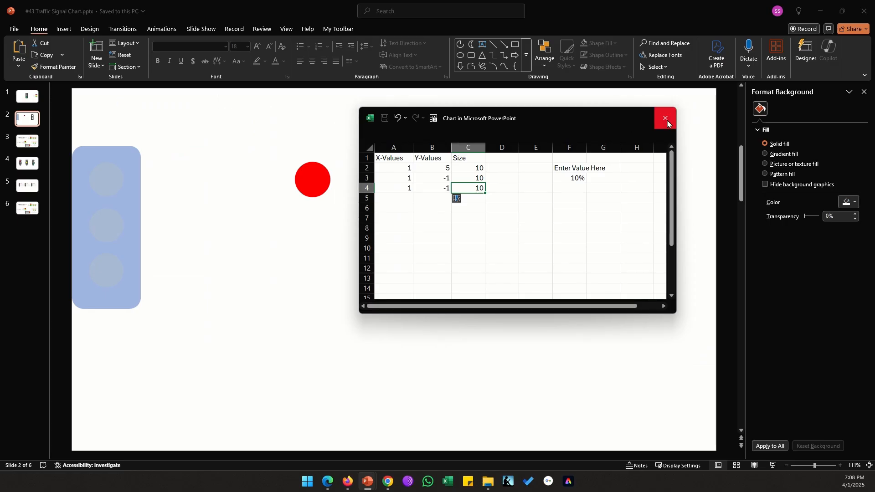
Close the data sheet so only red is lit, then bring up the chart's context menu
click(664, 118)
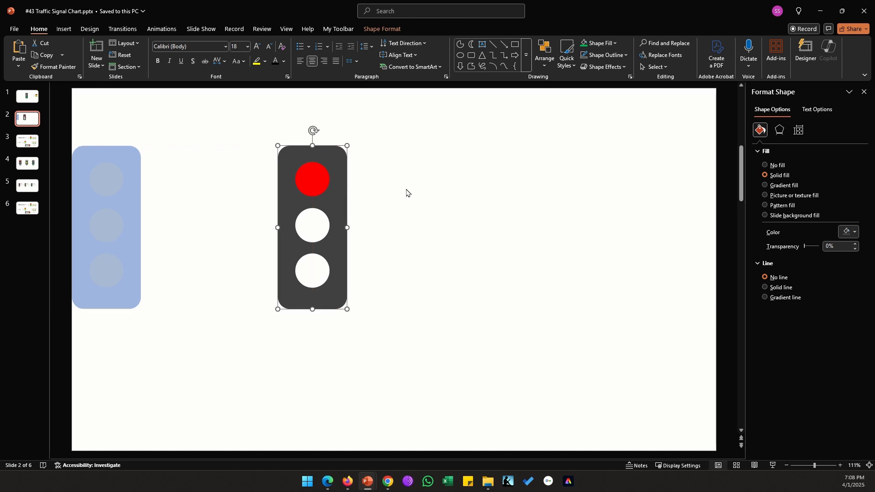
right_click(312, 214)
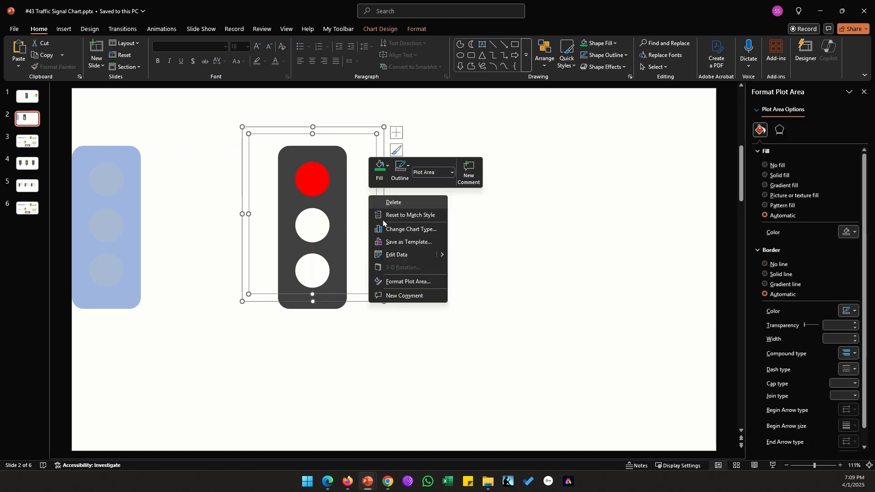
Reopen the data sheet and test 35% in F3 to check which light turns on
click(396, 255)
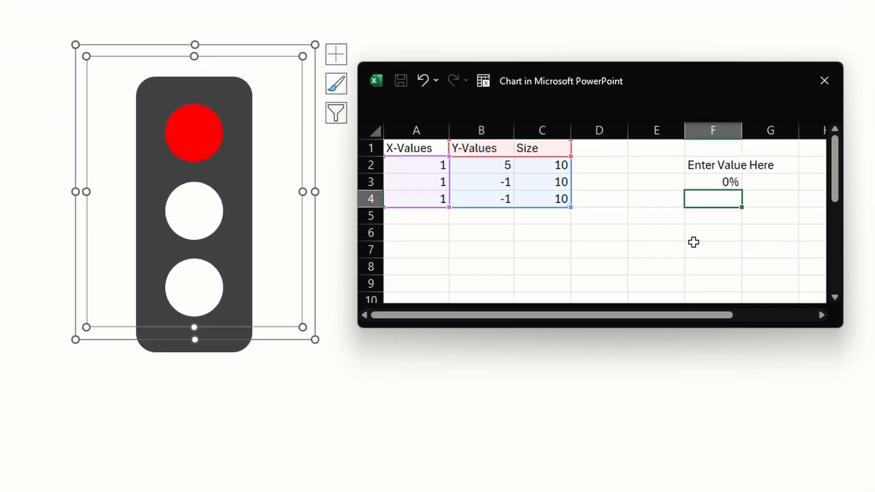
text(35%)
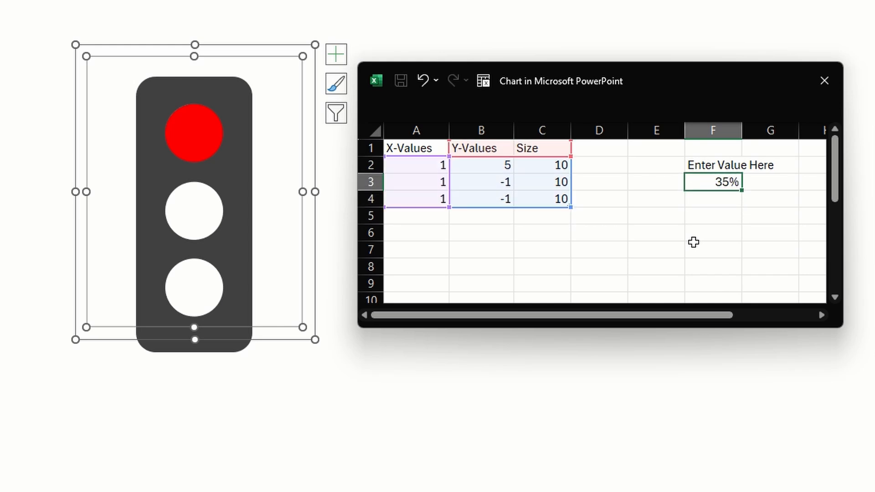
key(enter)
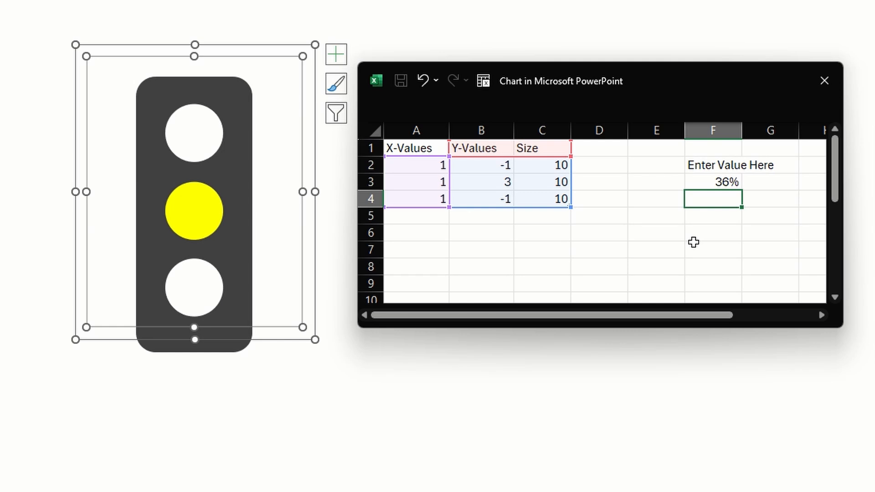
click(713, 181)
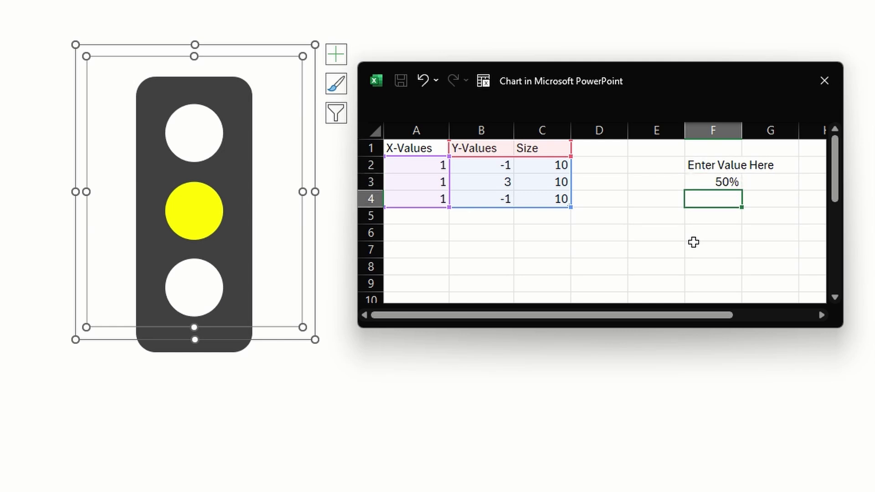
click(713, 182)
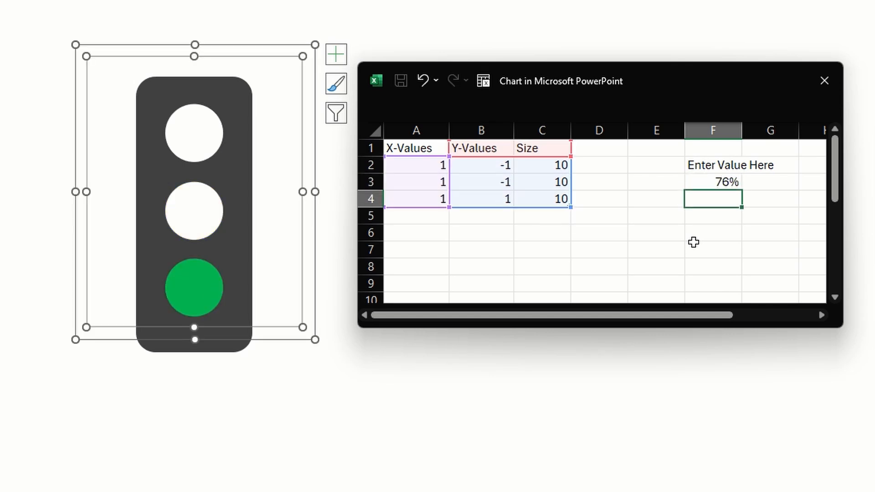
Try further percentages in F3, leave it low so only red shows, and close the data sheet
text(10%)
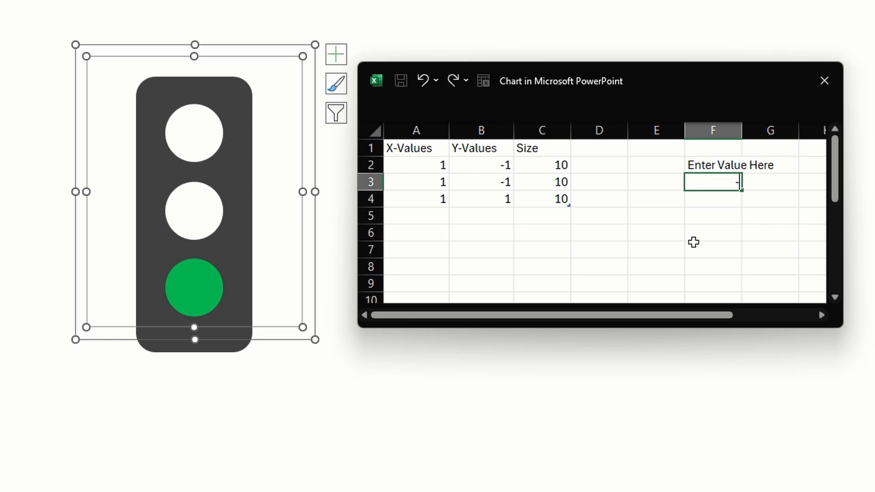
text(1%)
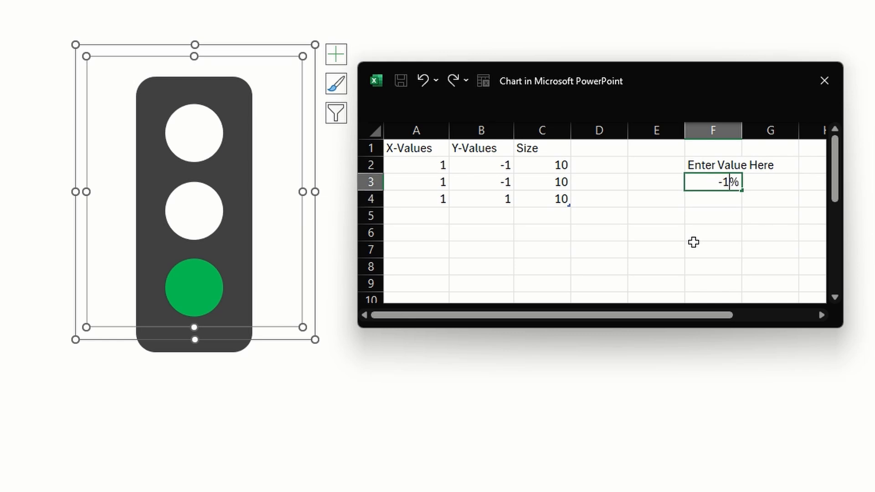
text(0)
key(Return)
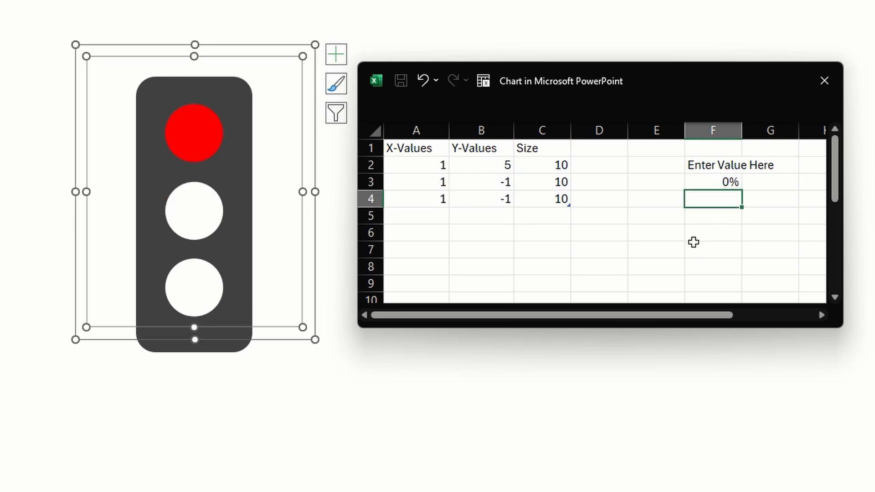
click(826, 81)
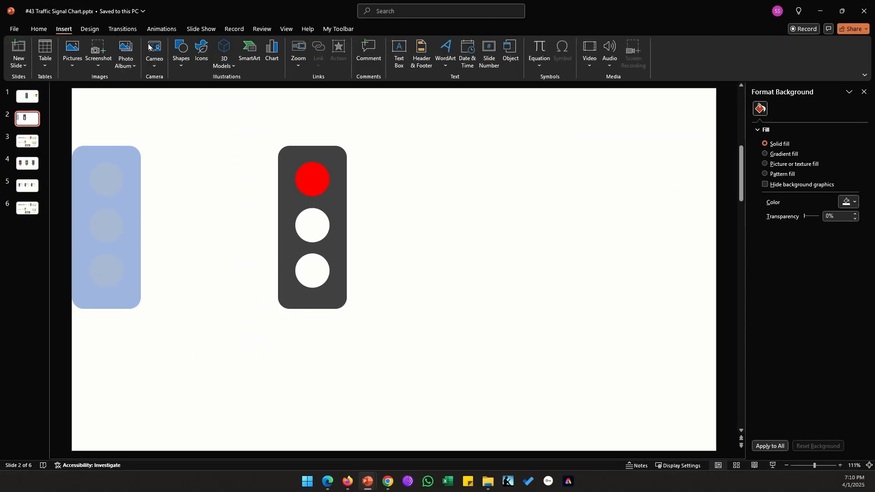
Draw a light gray rounded rectangle over the signal and send it behind the chart
click(180, 51)
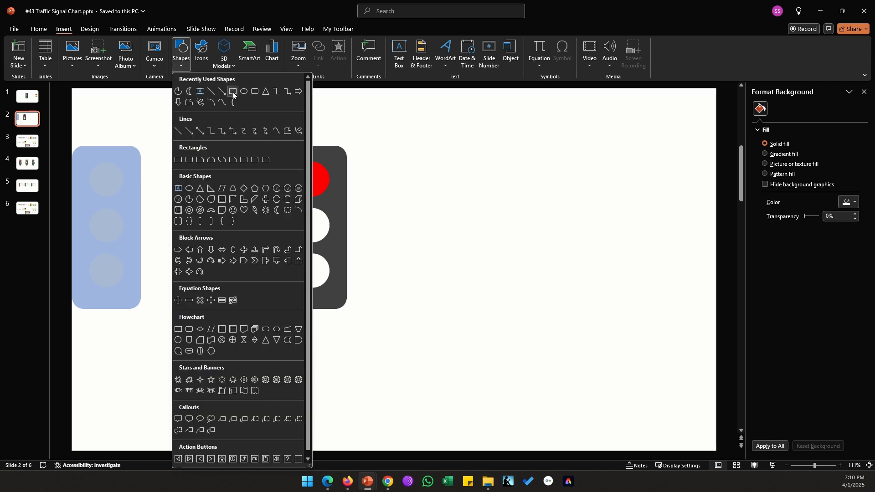
click(233, 91)
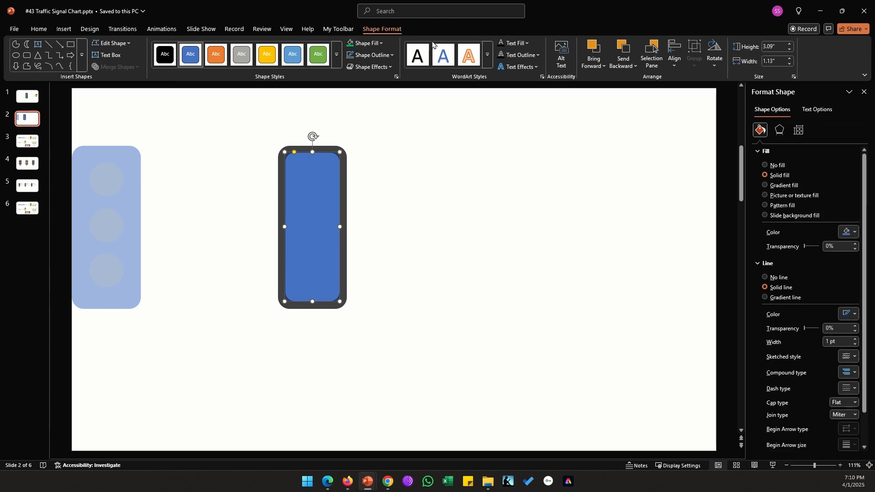
click(364, 43)
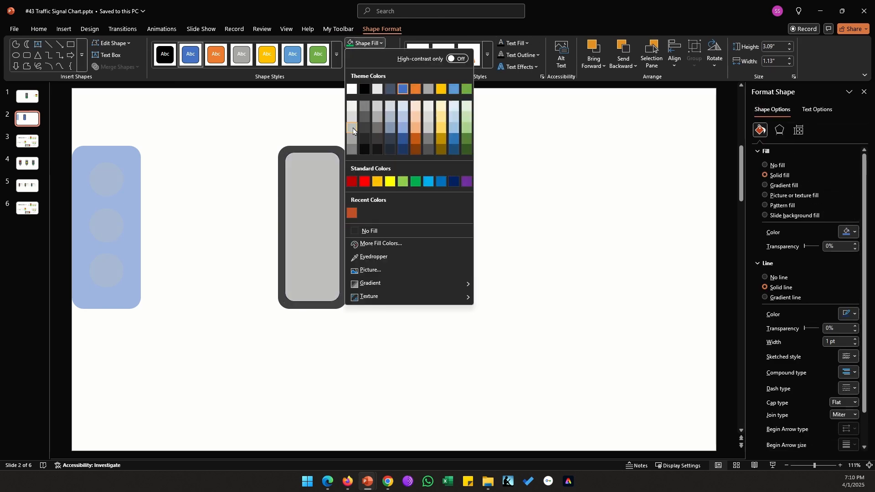
click(369, 231)
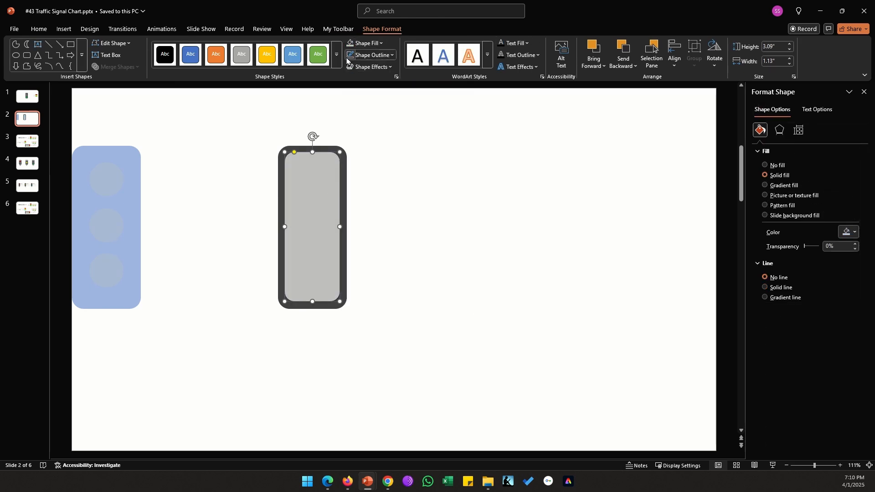
right_click(312, 223)
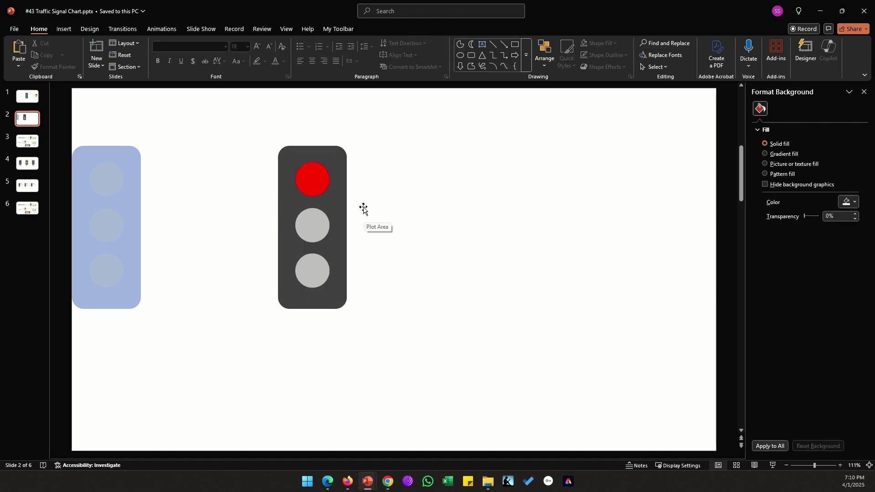
click(311, 227)
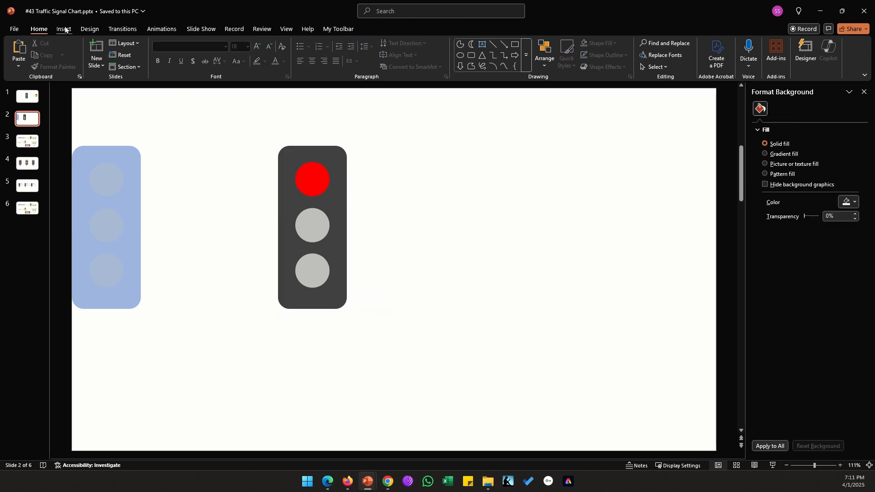
Add a bold 10% text box below the signal with a copy beside the red light
click(63, 29)
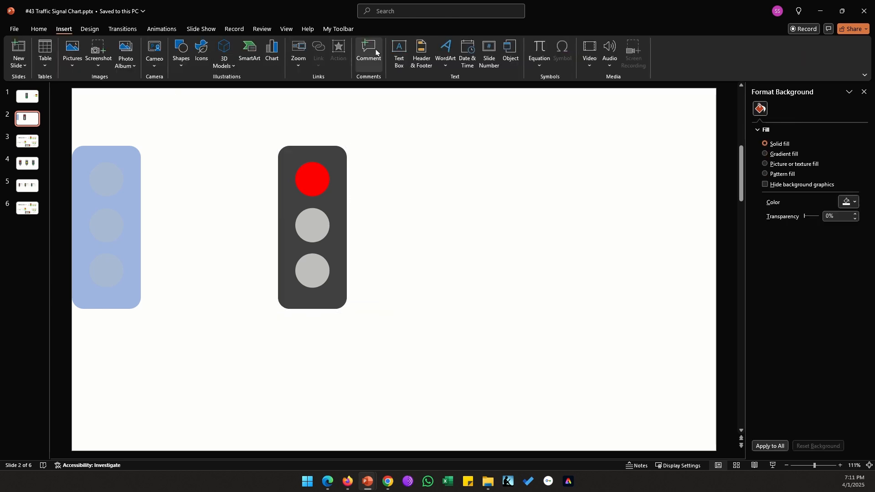
click(337, 338)
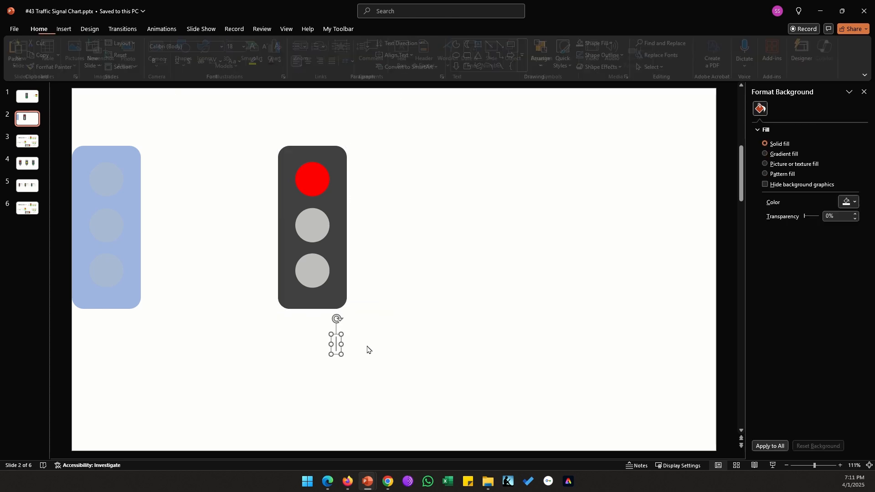
click(336, 338)
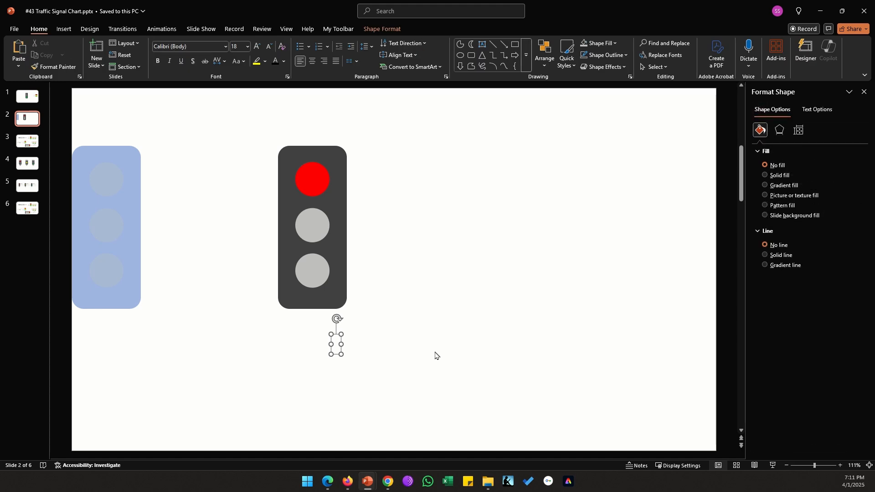
text(10%)
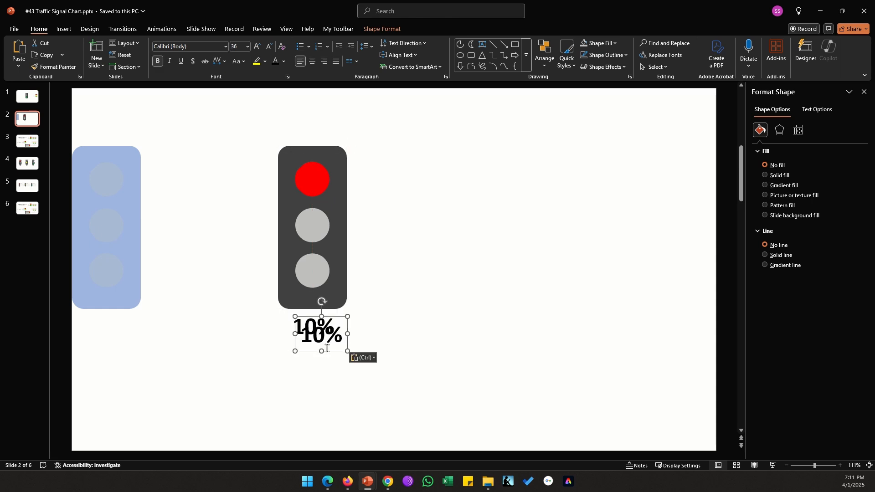
click(605, 280)
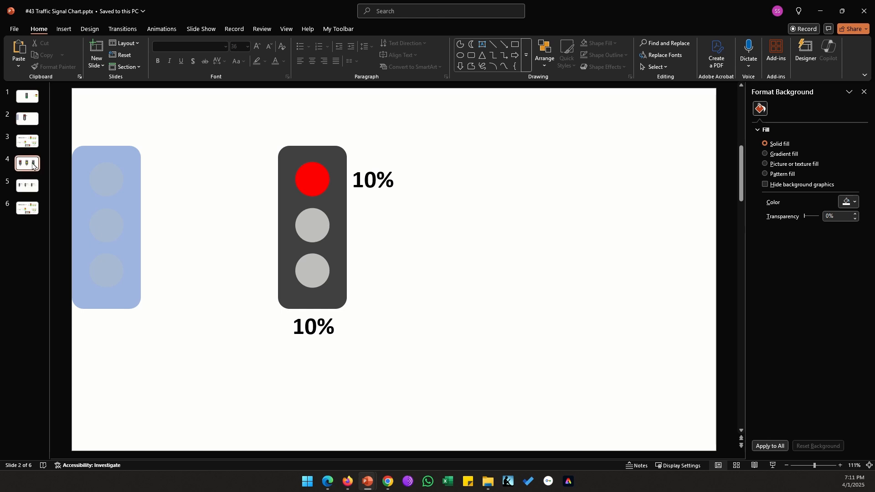
View slides 4 and 5 showing example signals labelled 20%, 50% and 90%
click(26, 163)
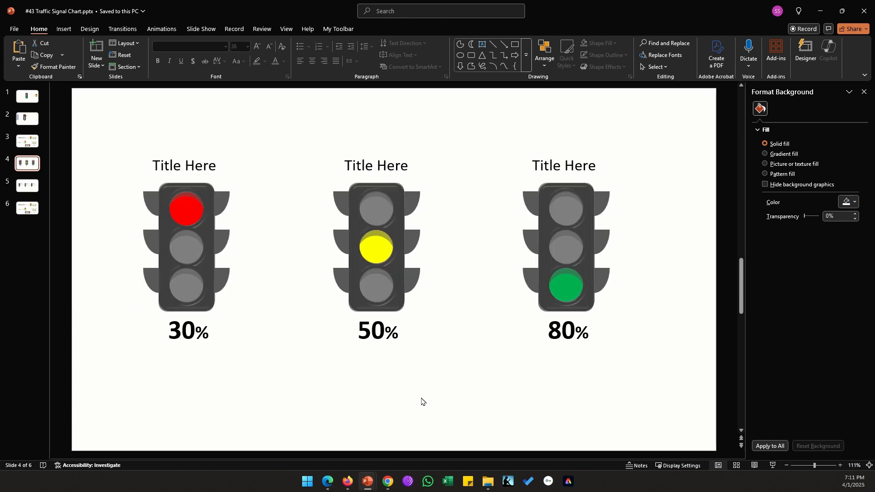
mouse_move(578, 250)
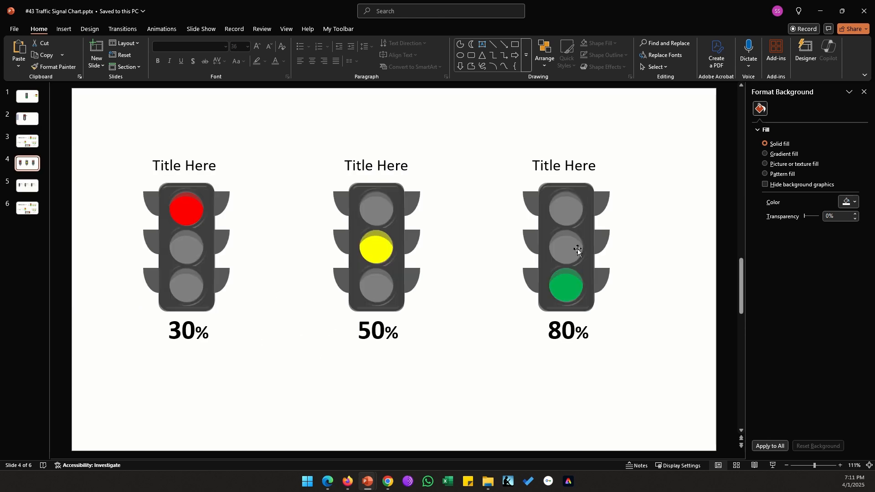
mouse_move(597, 217)
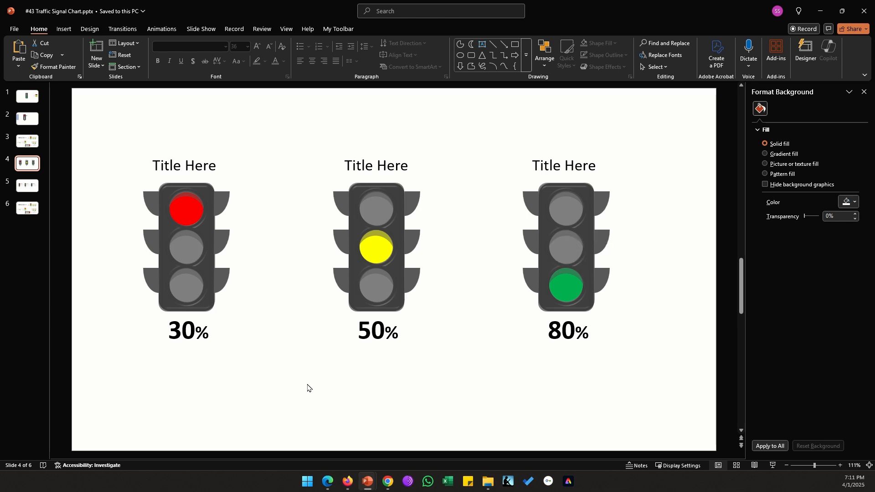
click(26, 185)
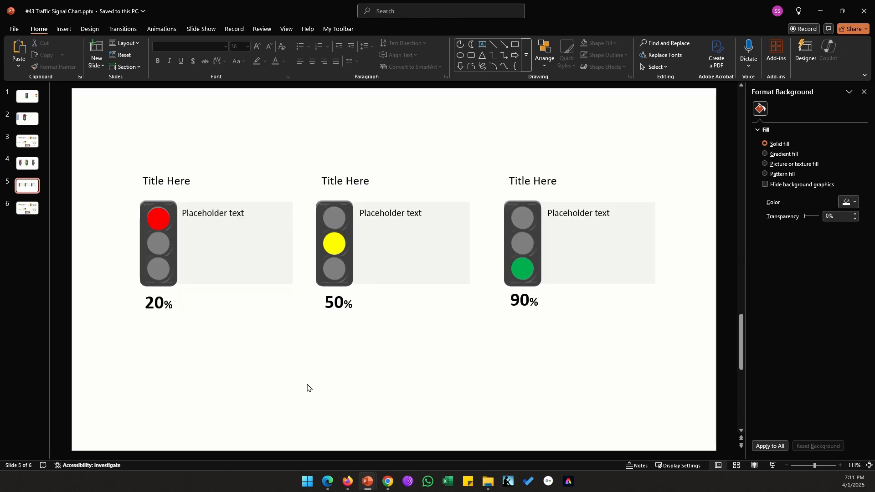
mouse_move(132, 356)
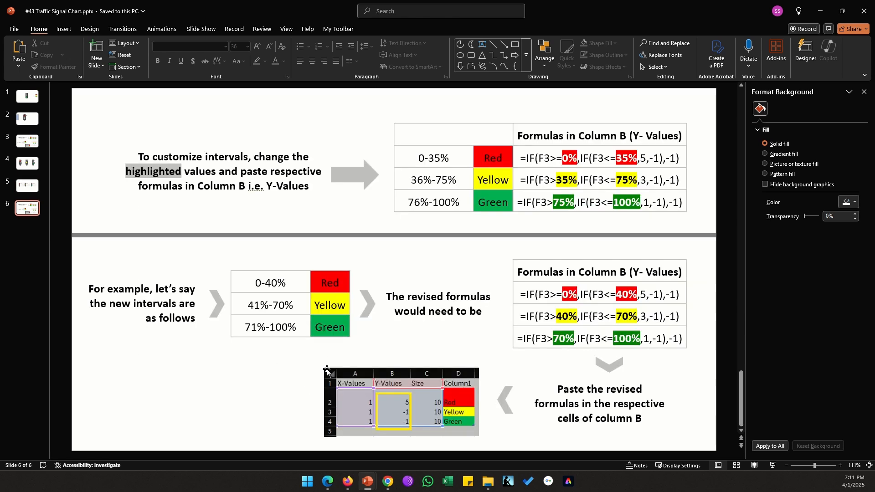
mouse_move(391, 201)
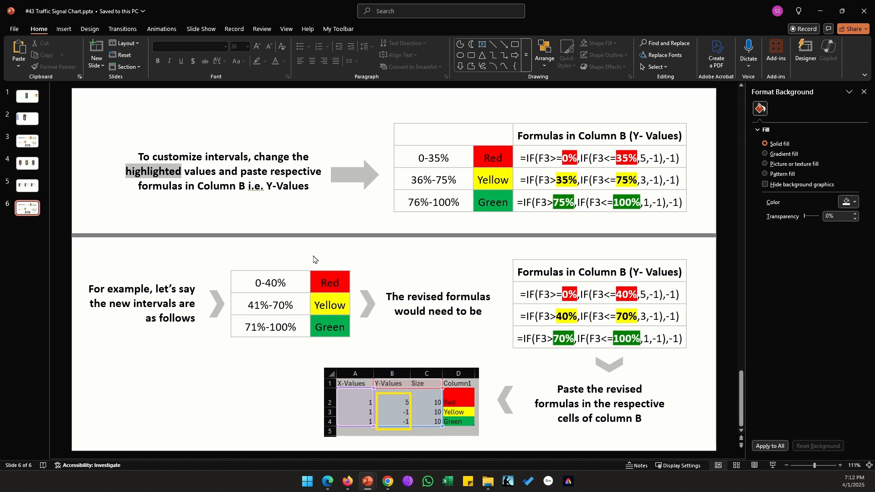
mouse_move(254, 283)
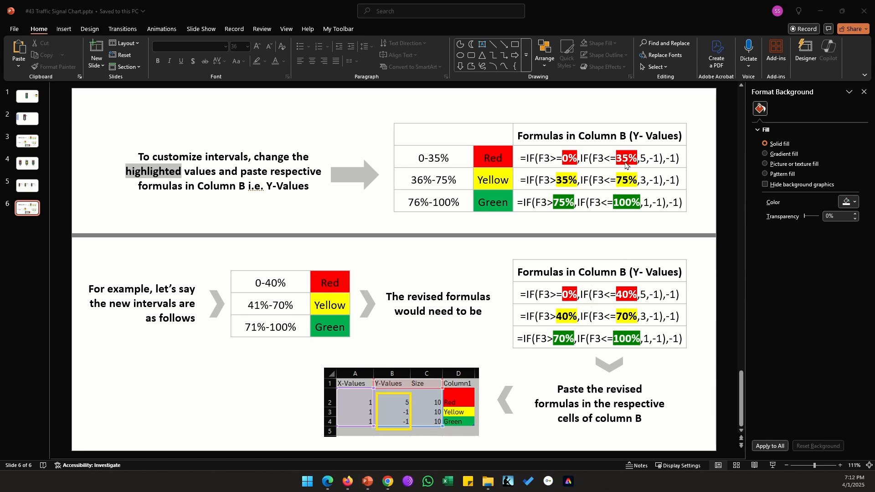
mouse_move(626, 299)
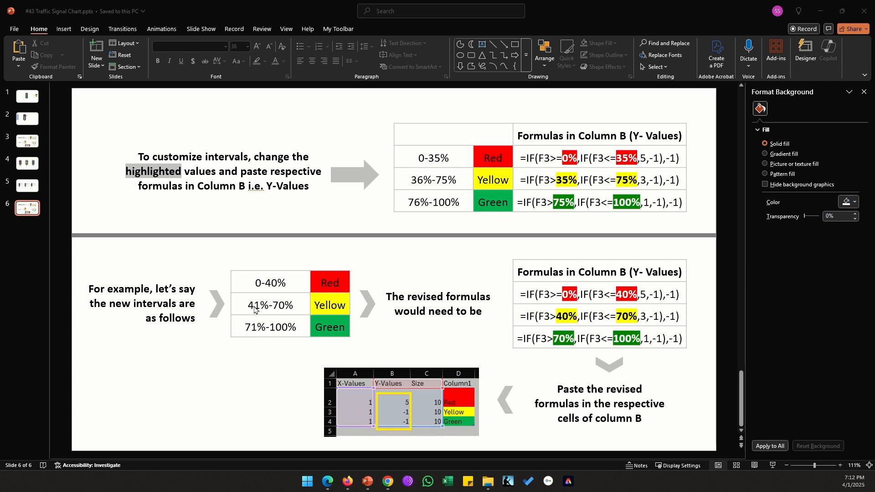
mouse_move(280, 309)
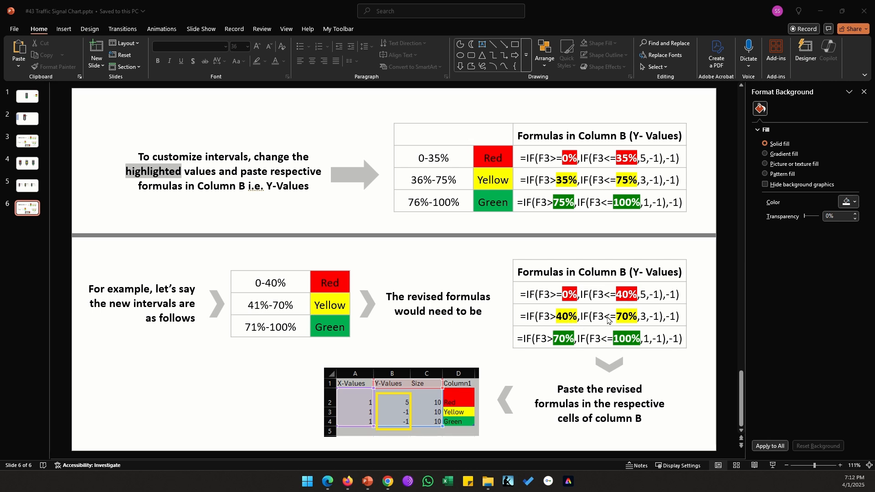
mouse_move(513, 315)
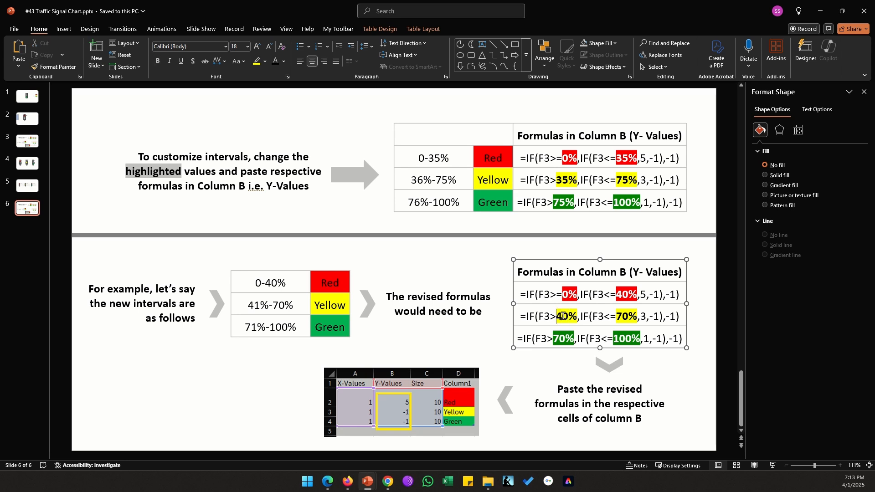
Review the custom-interval formulas table on slide 6, then return to the traffic signal slide
click(270, 305)
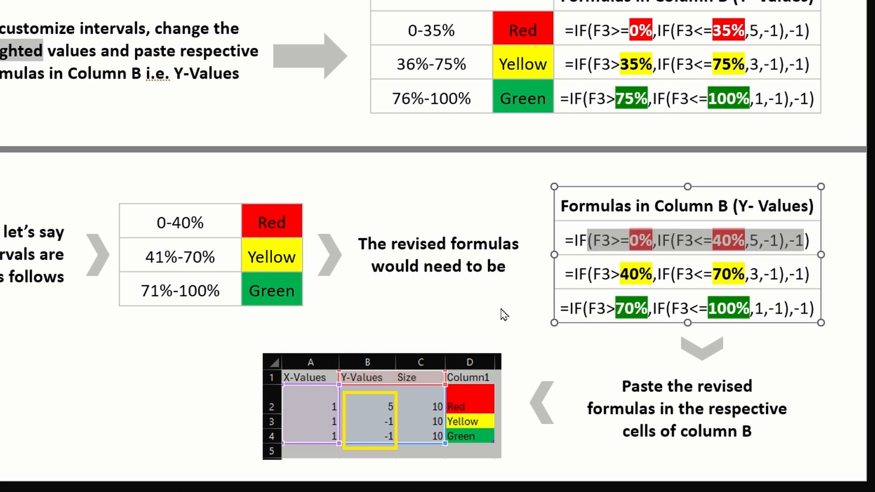
mouse_move(575, 302)
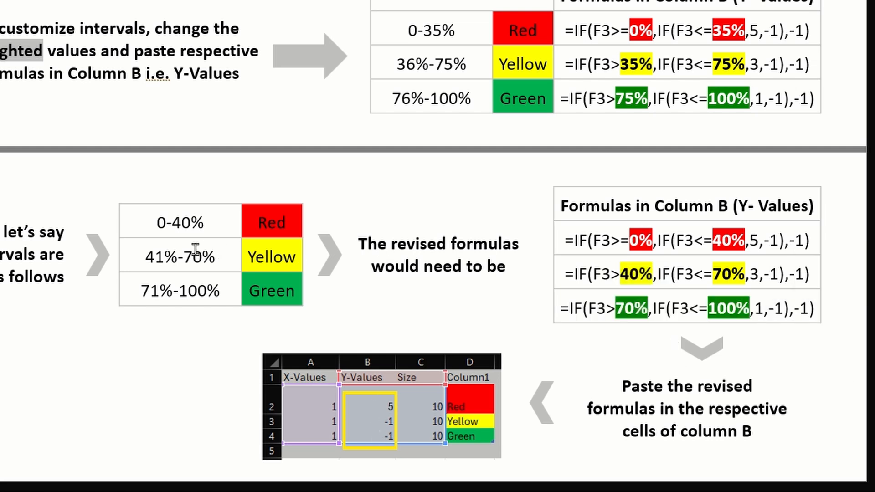
mouse_move(123, 377)
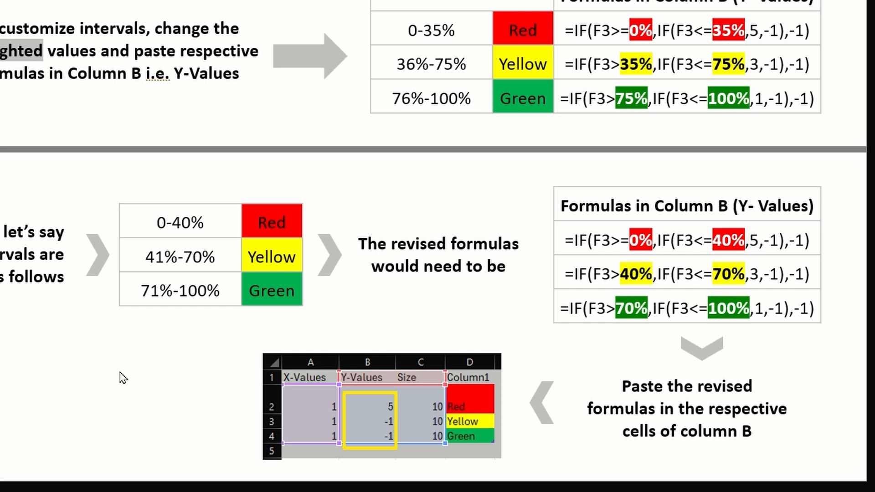
key(Escape)
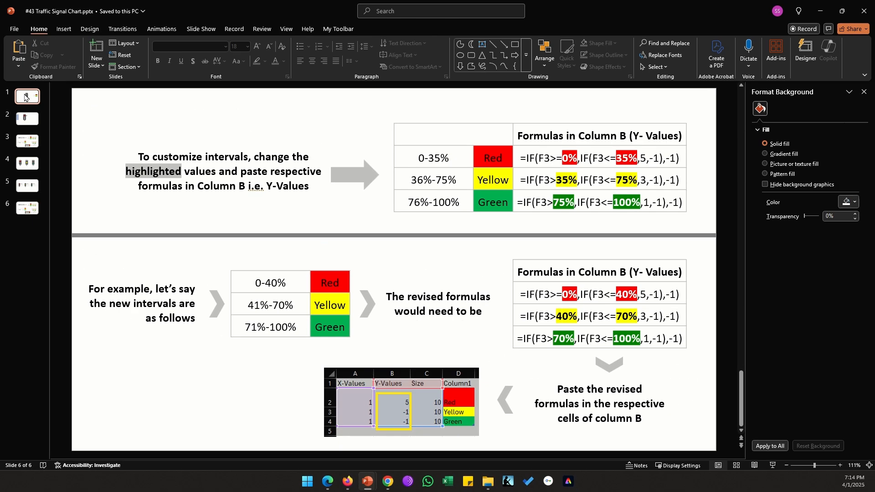
click(27, 118)
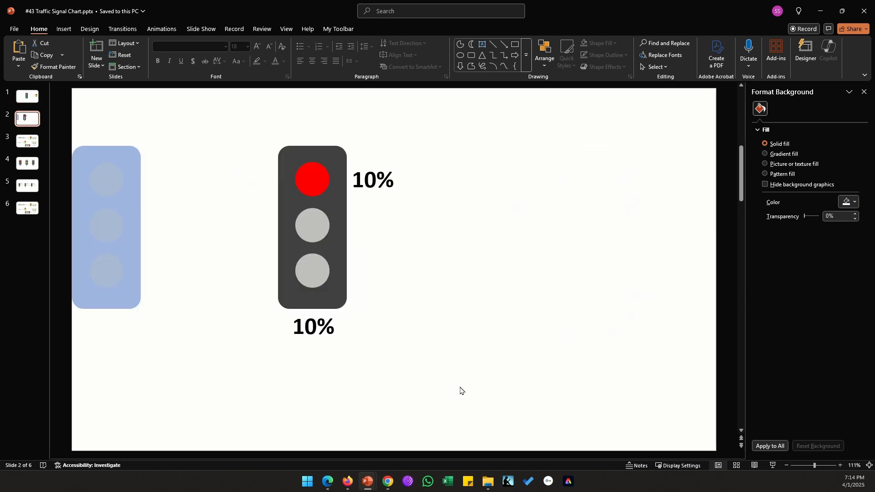